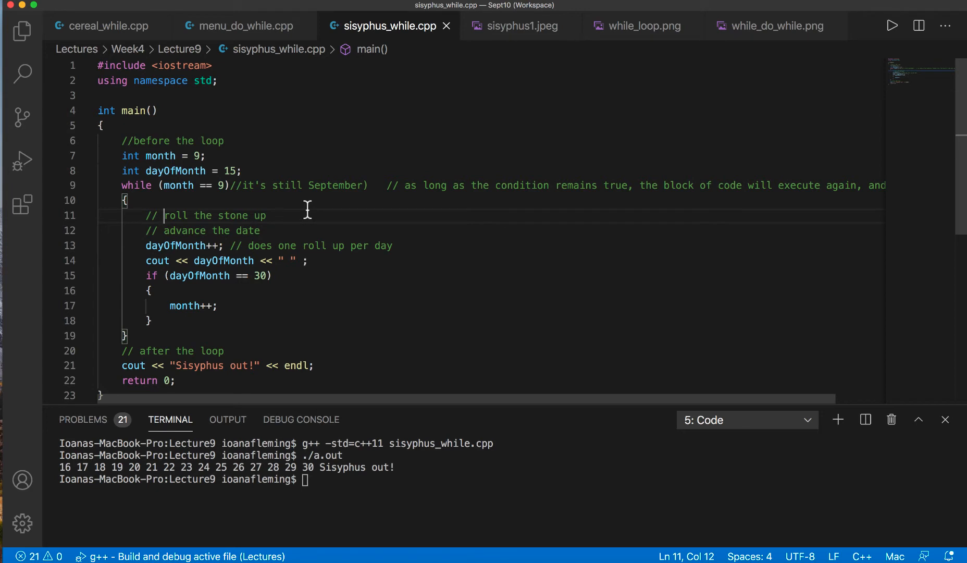
mouse_move(182, 188)
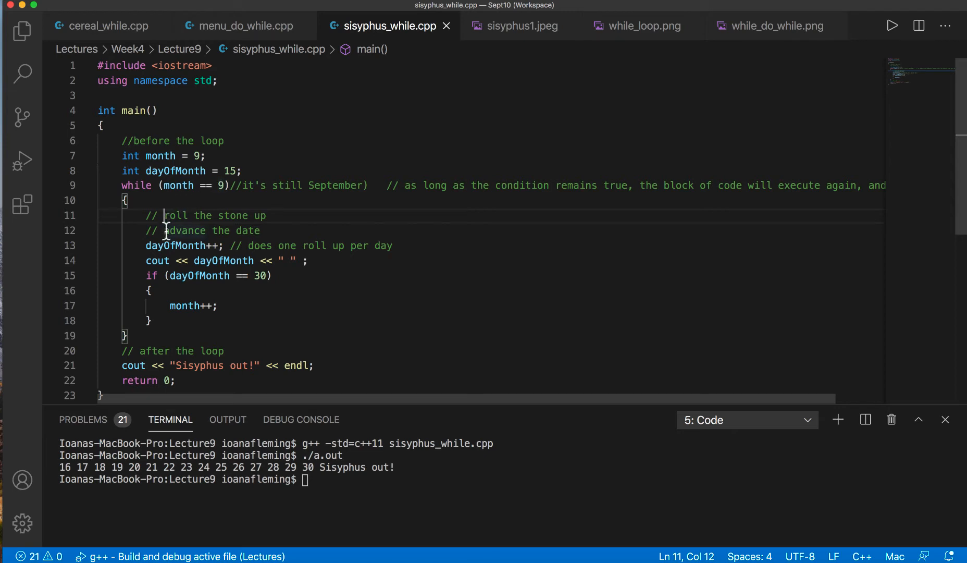
mouse_move(138, 246)
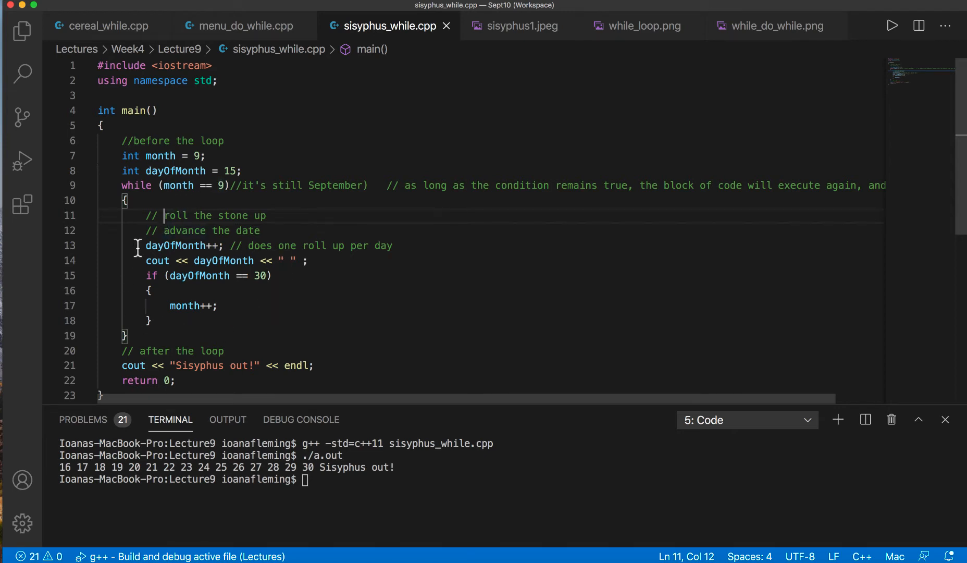
mouse_move(225, 321)
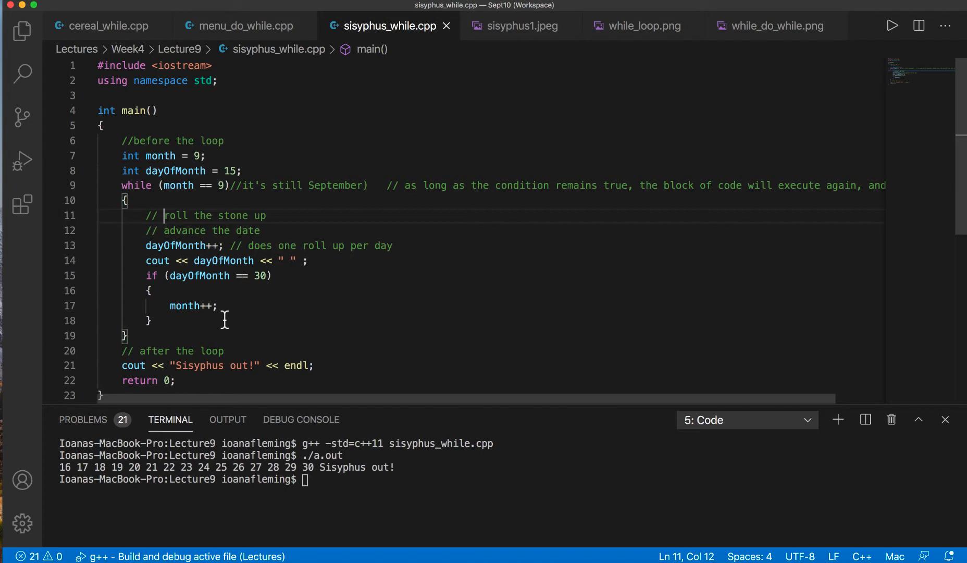
mouse_move(182, 280)
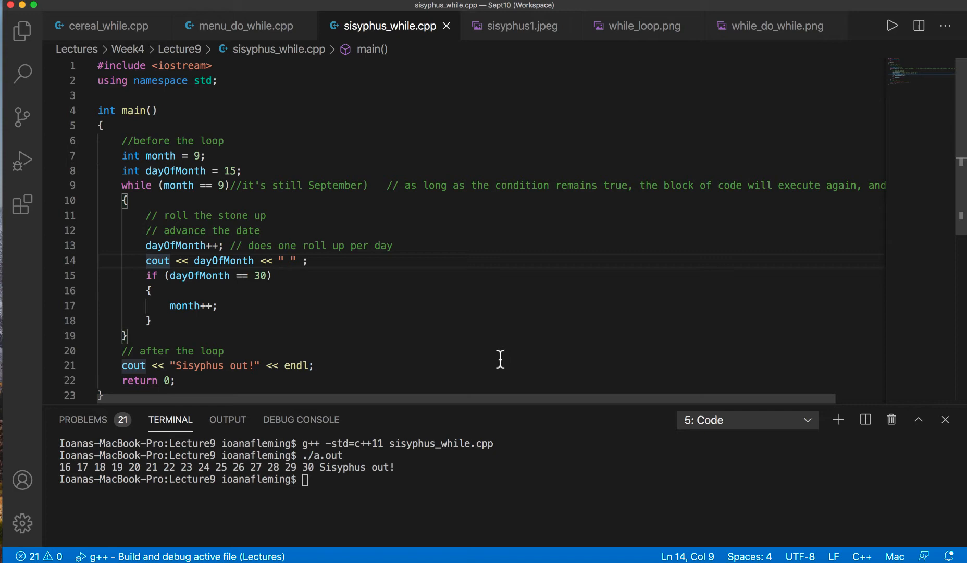
mouse_move(927, 98)
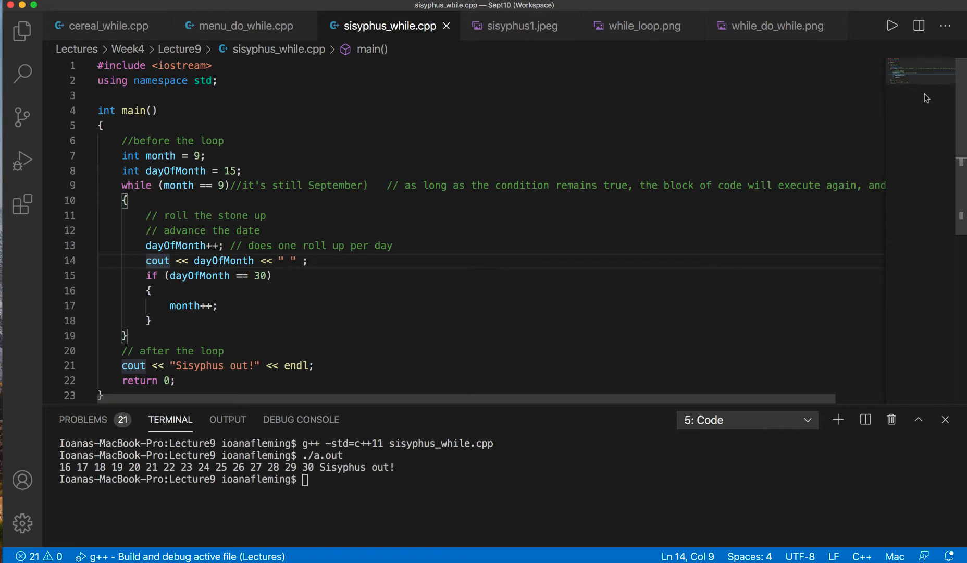
mouse_move(961, 87)
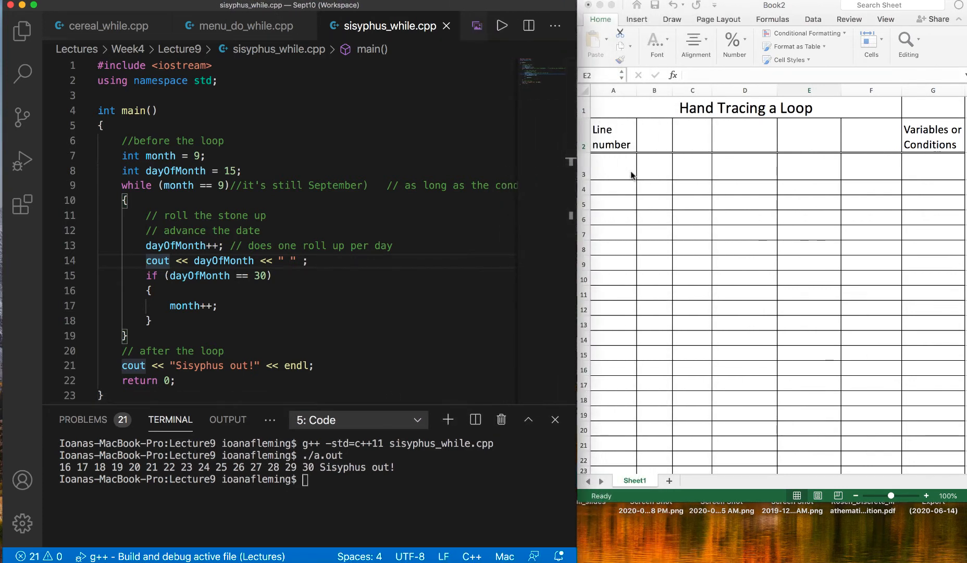
mouse_move(733, 124)
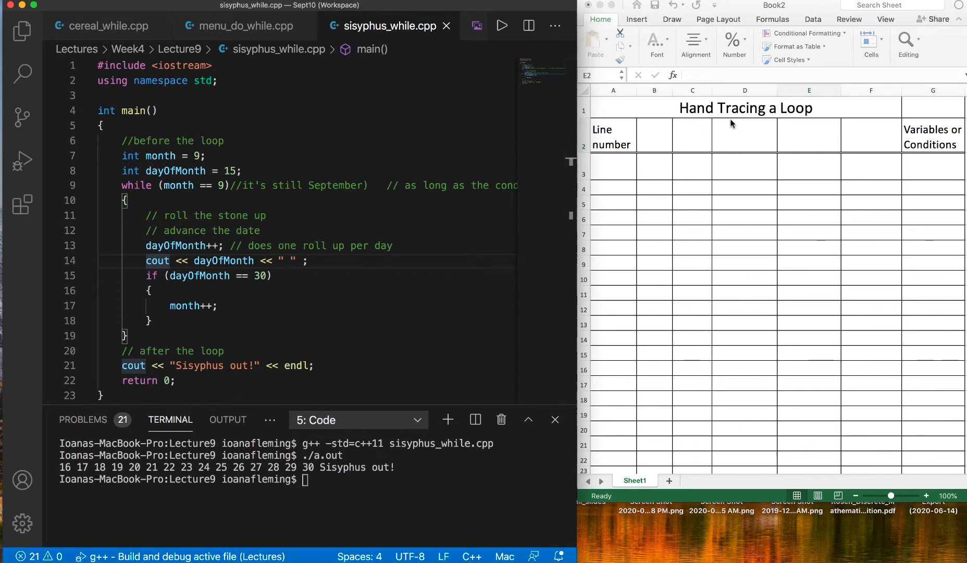
mouse_move(794, 109)
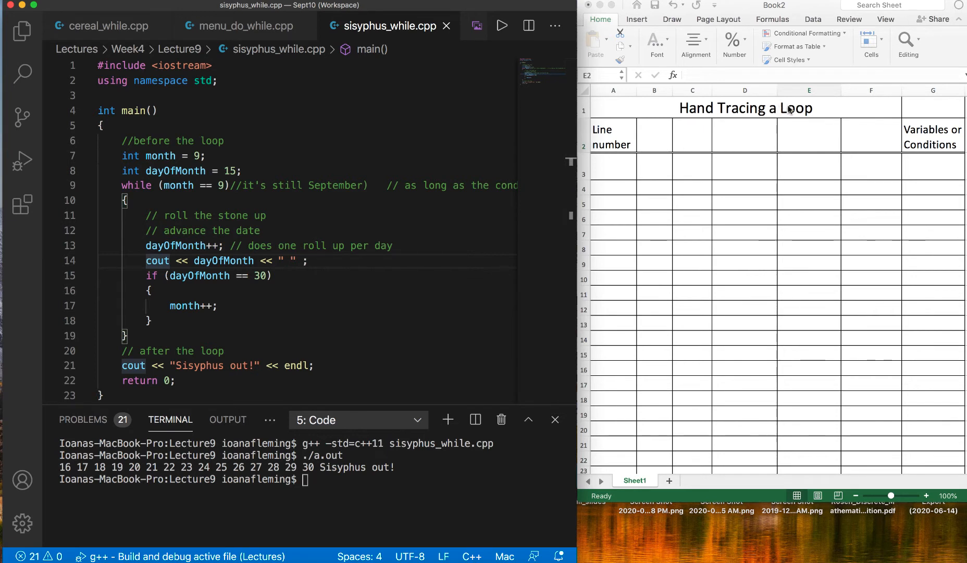
mouse_move(606, 299)
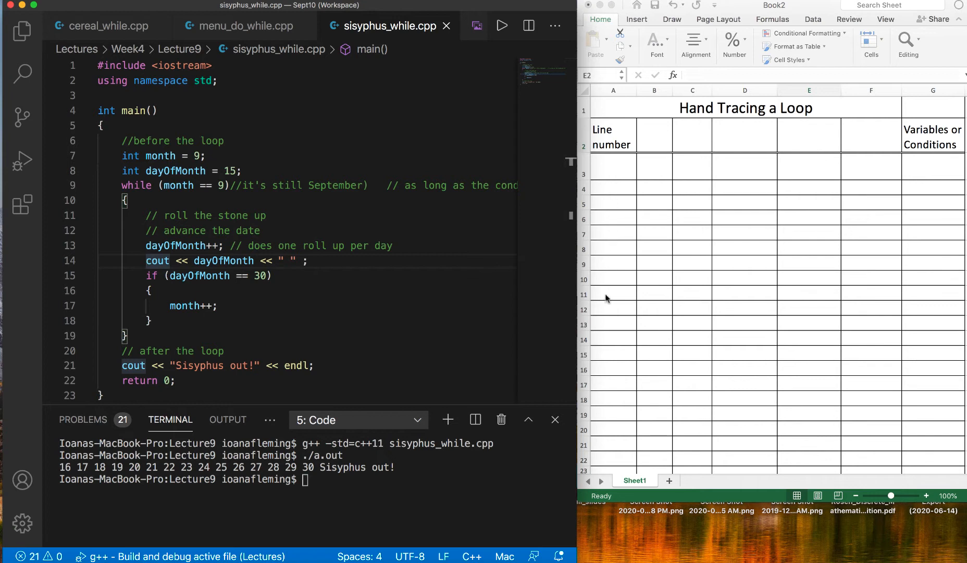
mouse_move(602, 342)
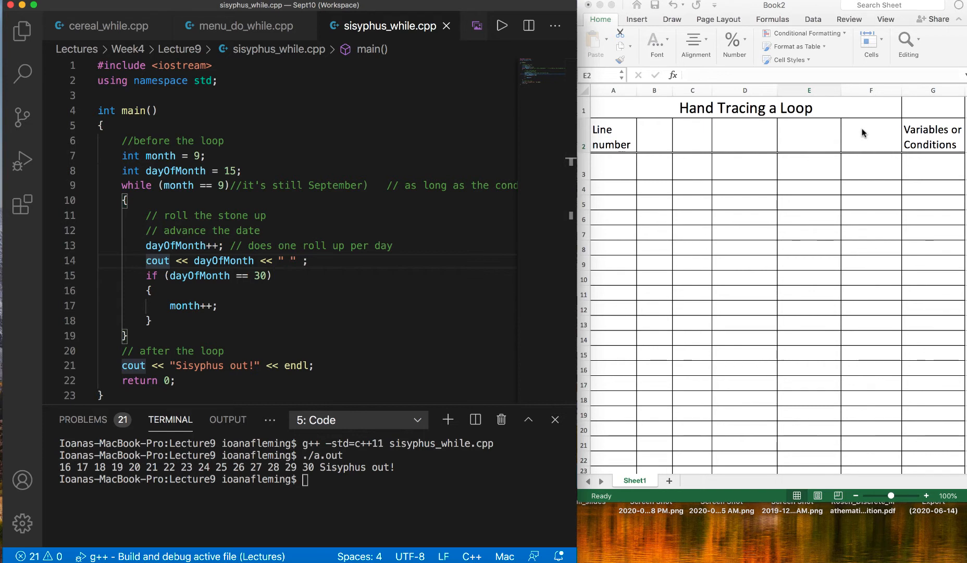
mouse_move(801, 136)
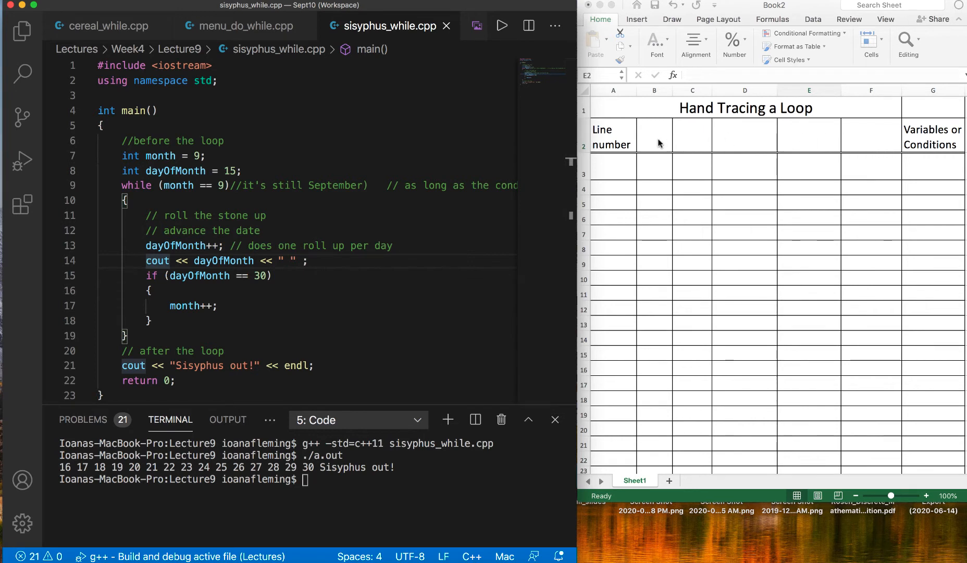
Enter the column headers month and dayOfMonth in the table's header row
left_click(655, 135)
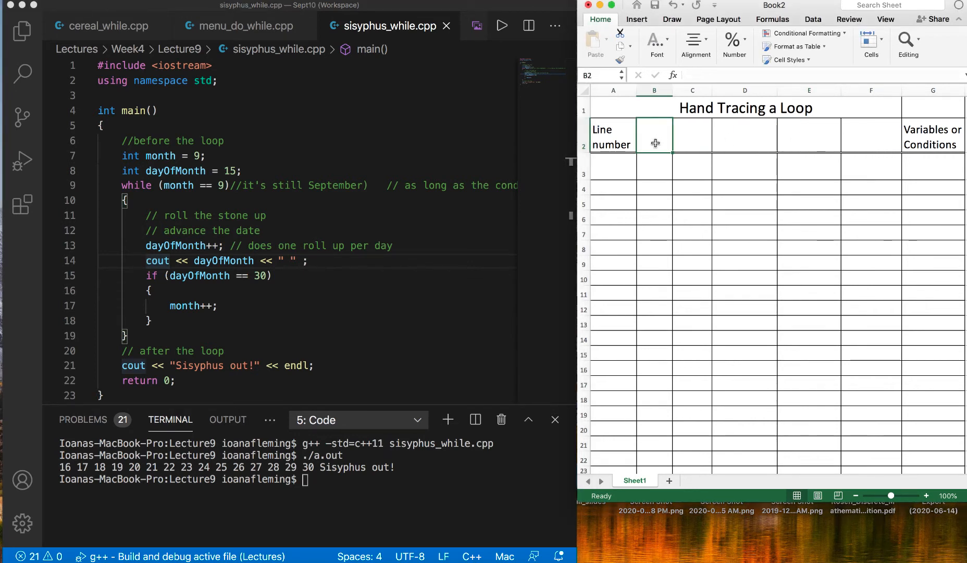
type("month")
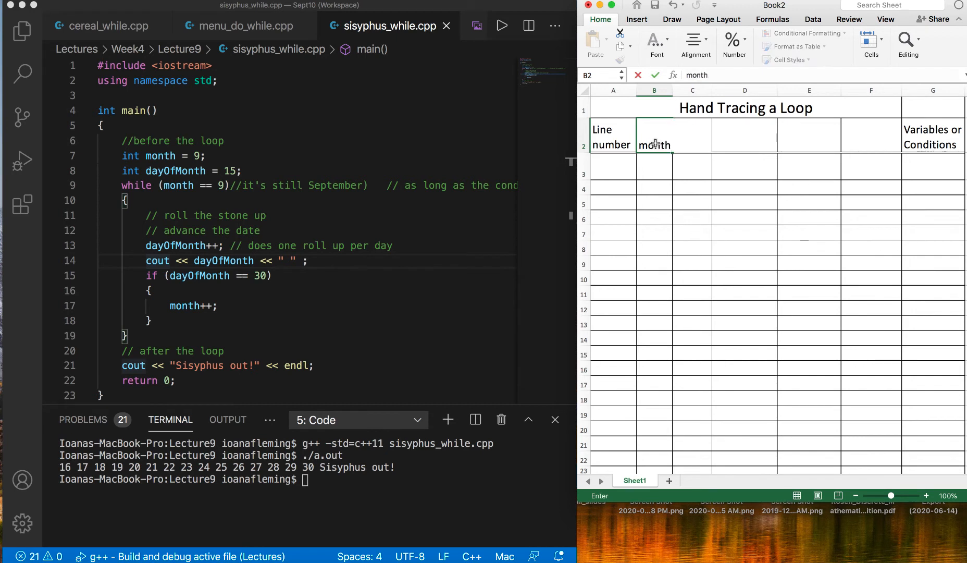
left_click(692, 135)
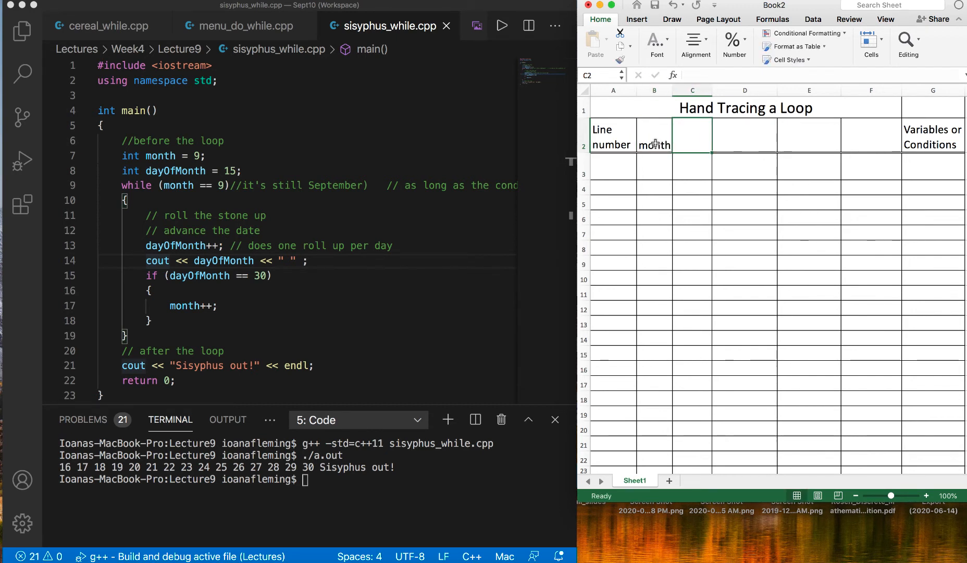
left_click(654, 136)
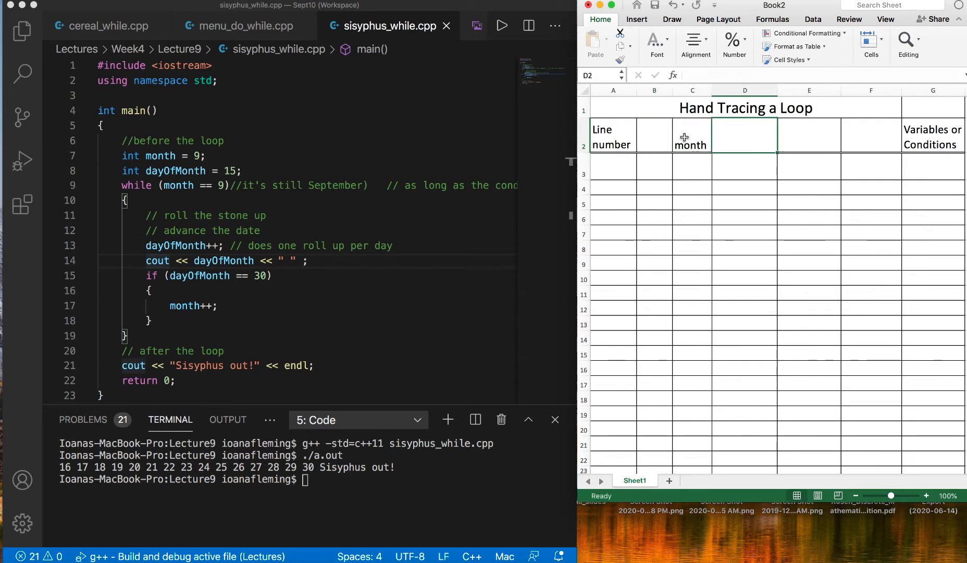
type("dayOf")
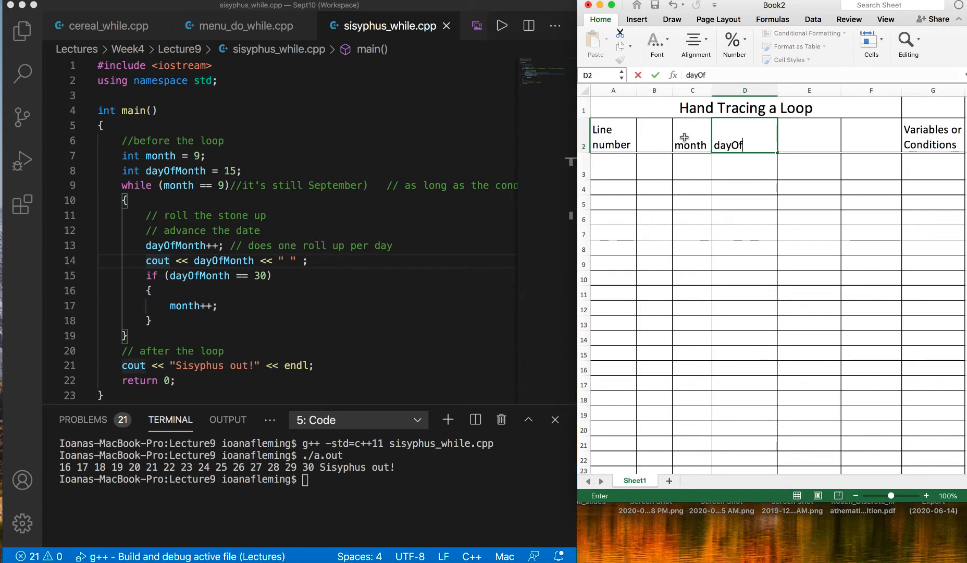
type("Month")
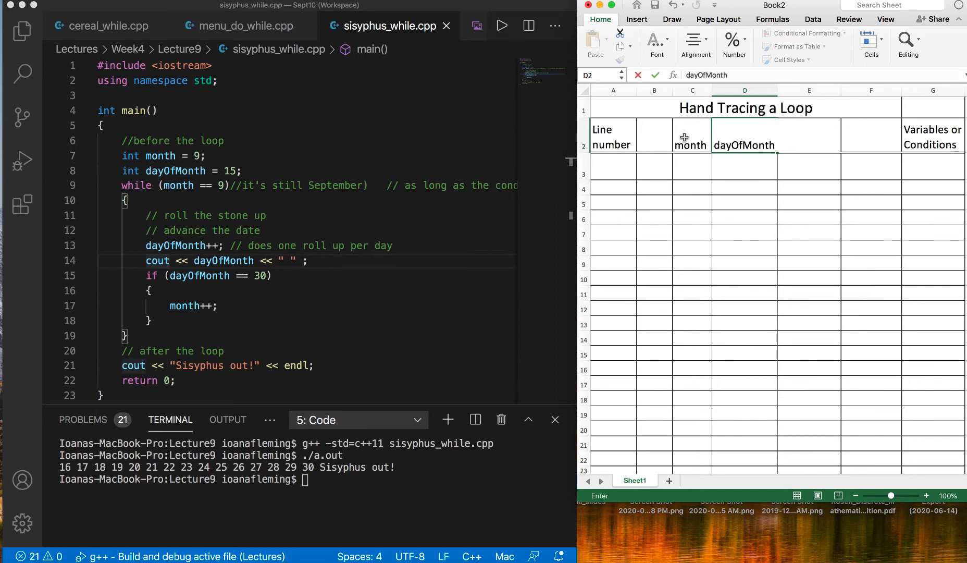
Add the month==9 condition header next to dayOfMonth
left_click(809, 136)
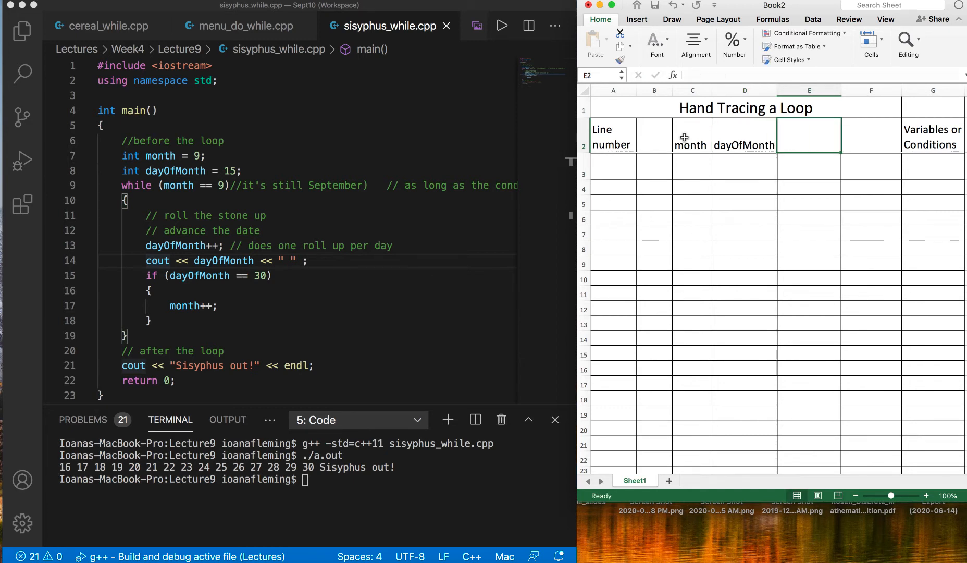
type("month==9")
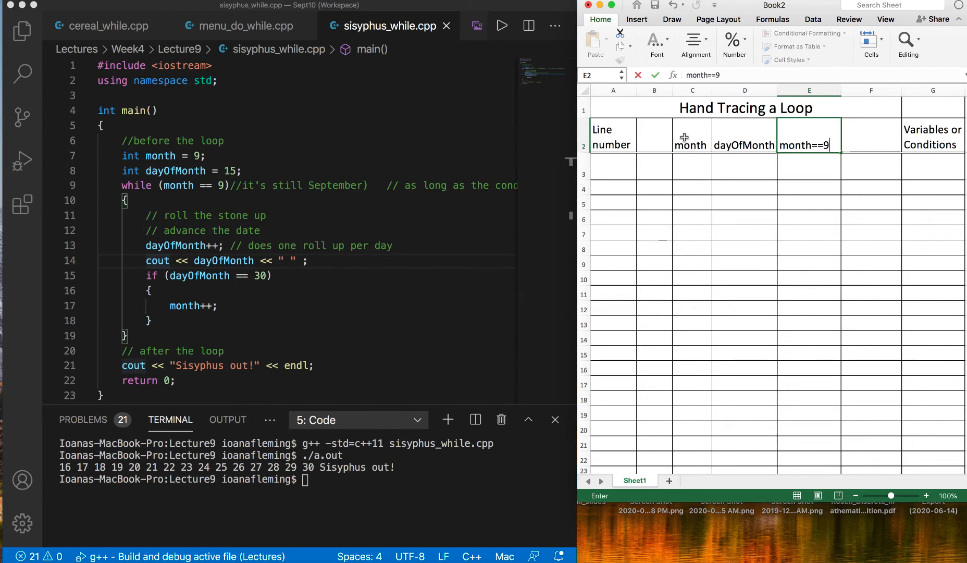
left_click(612, 171)
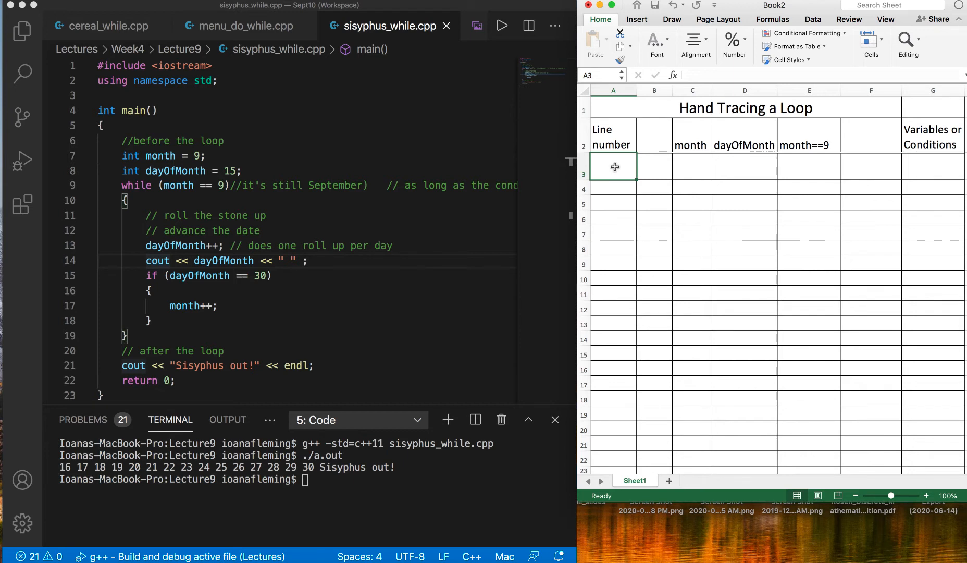
mouse_move(120, 161)
type("7")
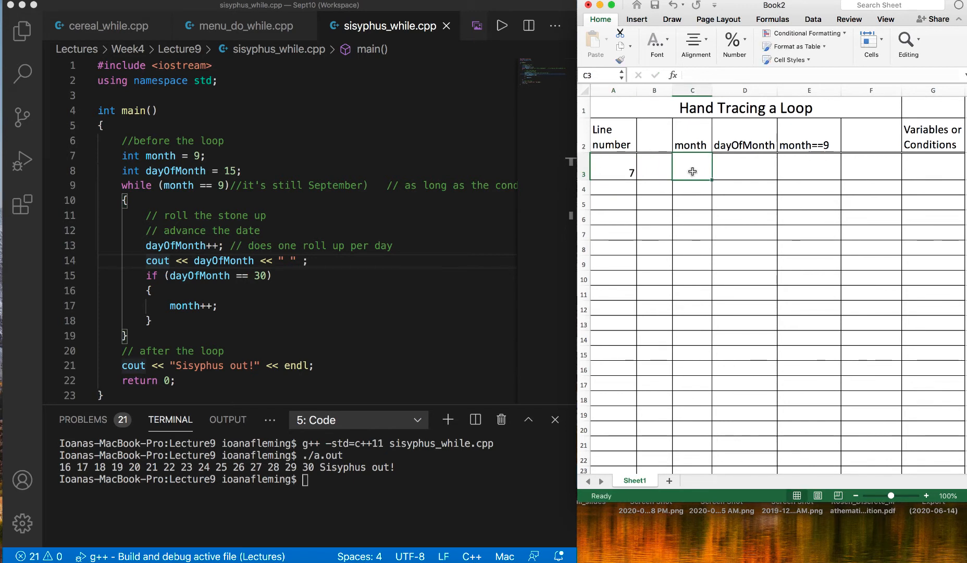
Record the first traced rows: month set to 9 and dayOfMonth set to 15
type("9")
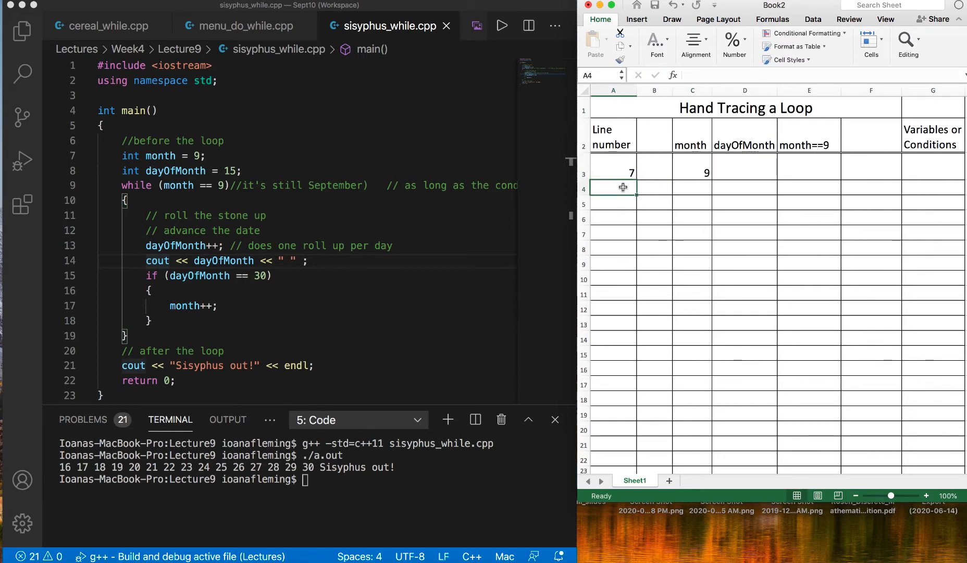
type("8")
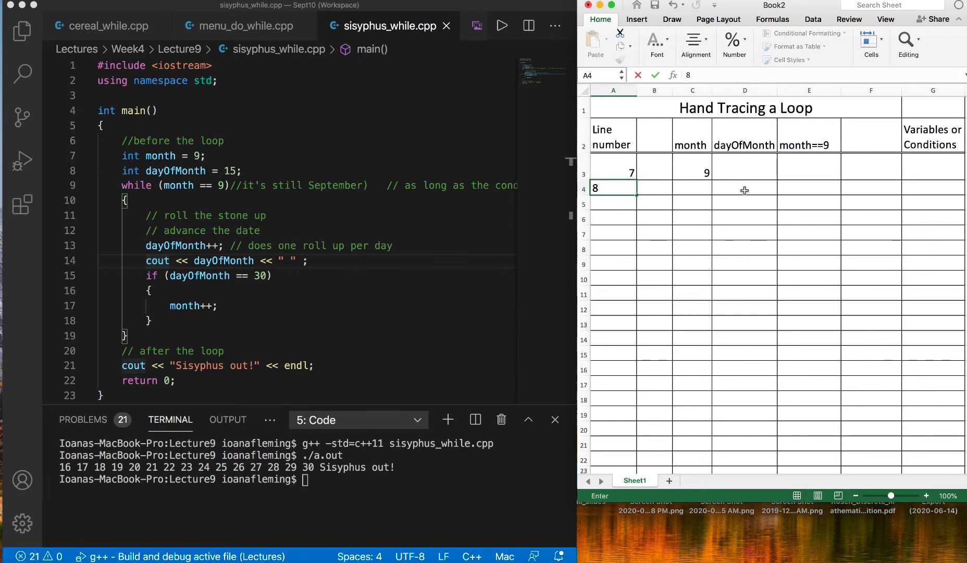
left_click(744, 188)
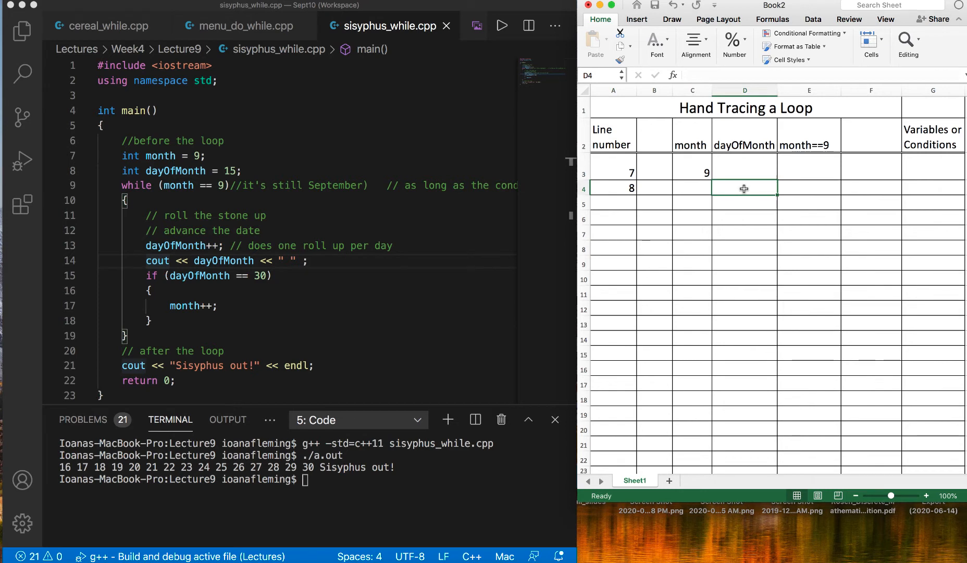
type("15")
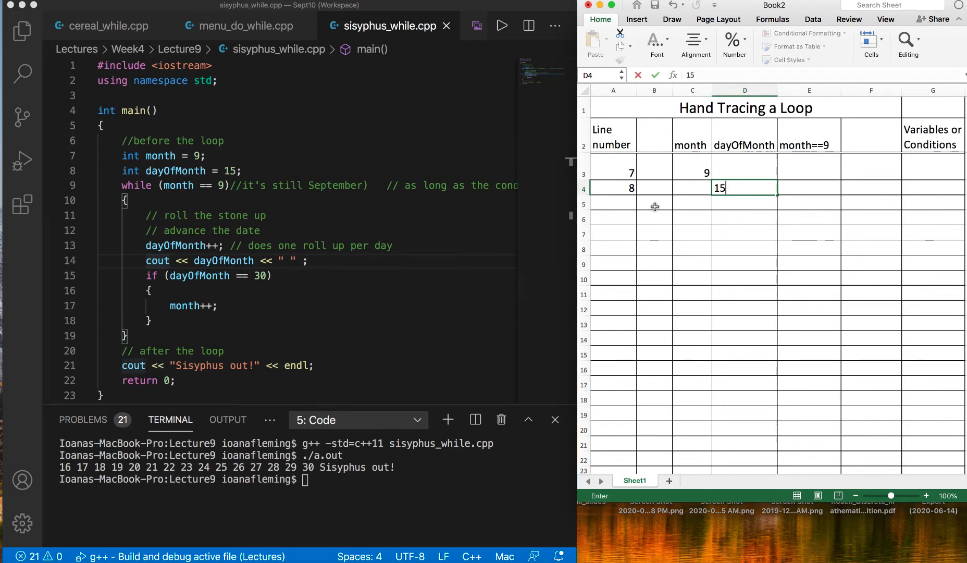
type("9")
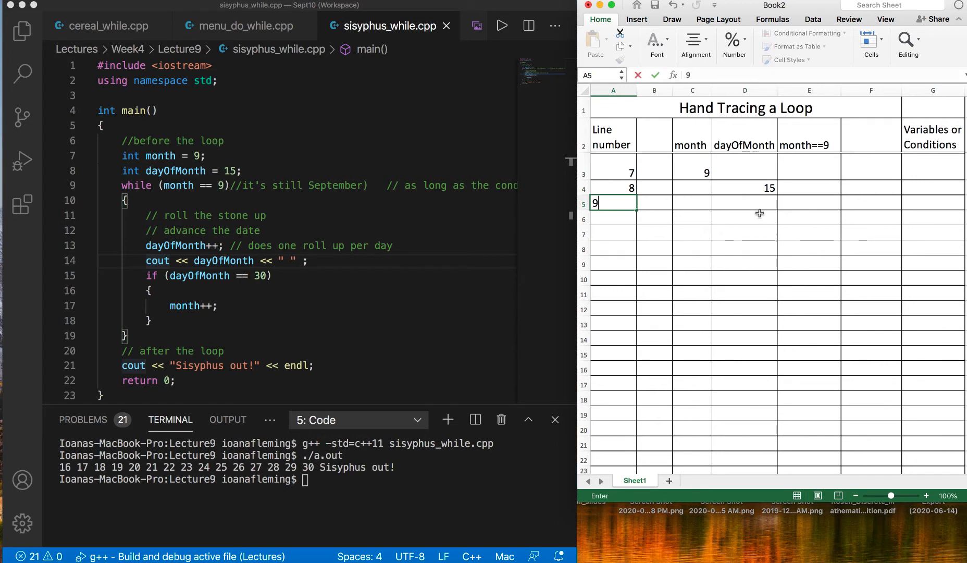
left_click(809, 203)
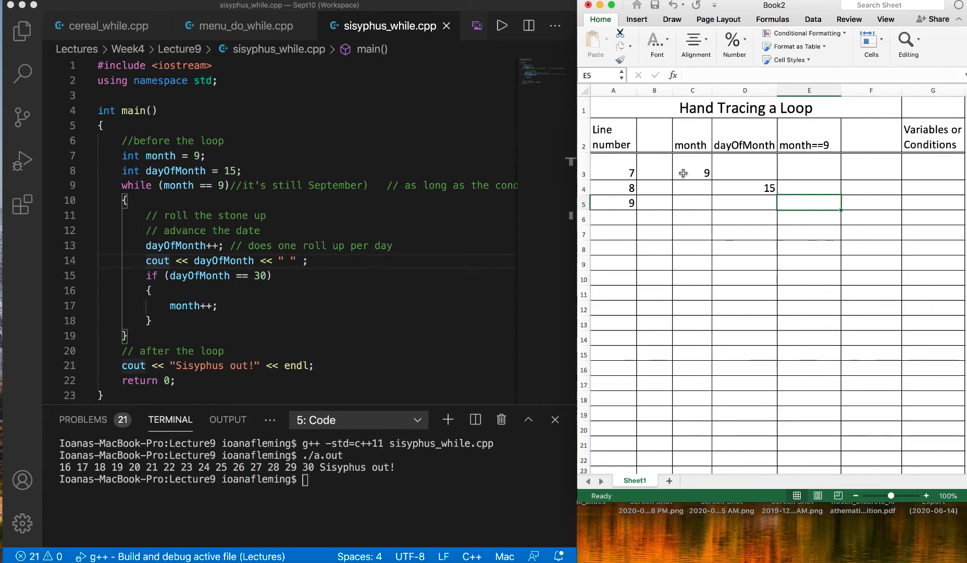
mouse_move(694, 191)
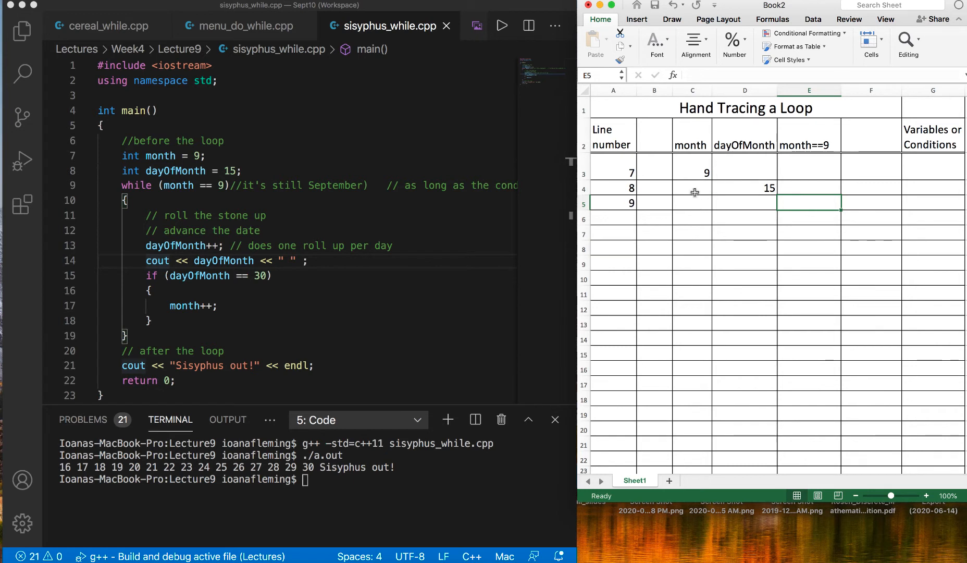
mouse_move(703, 184)
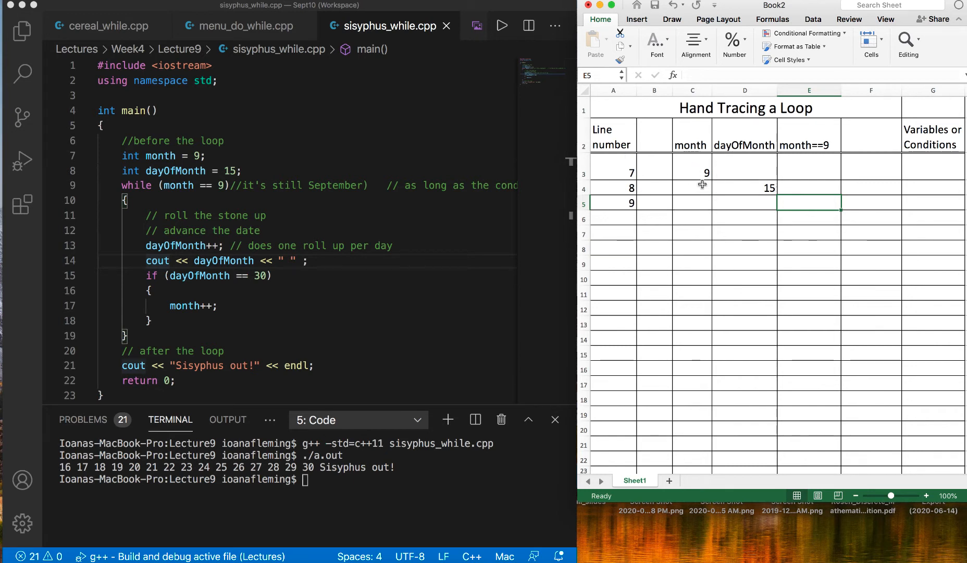
Mark line 9's month==9 check TRUE and record line 13 with dayOfMonth 16
left_click(692, 168)
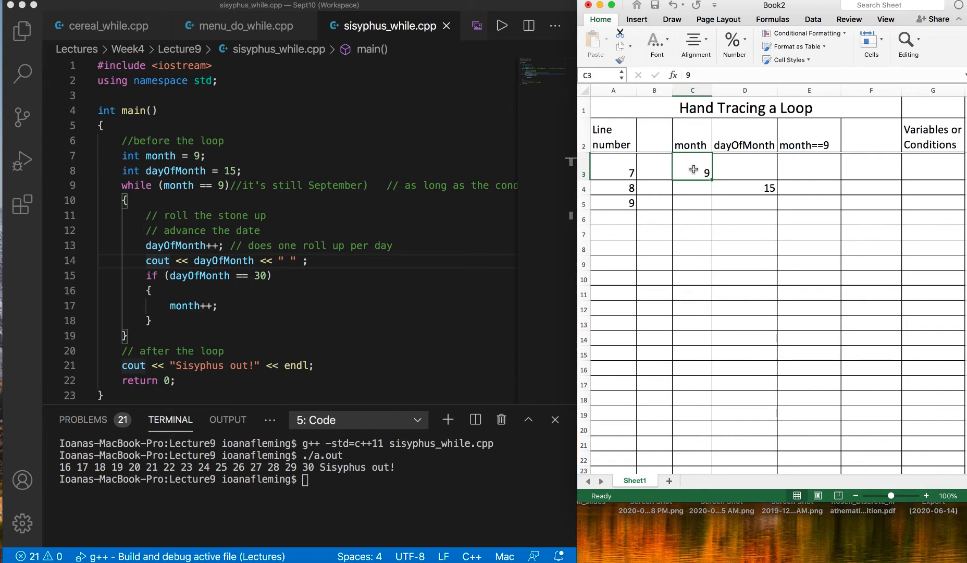
type("Tr")
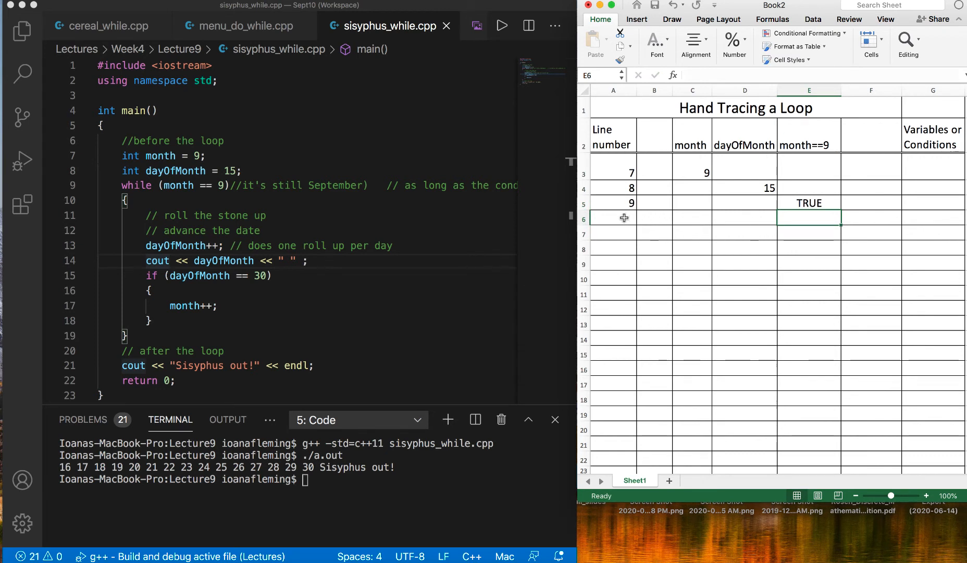
left_click(613, 219)
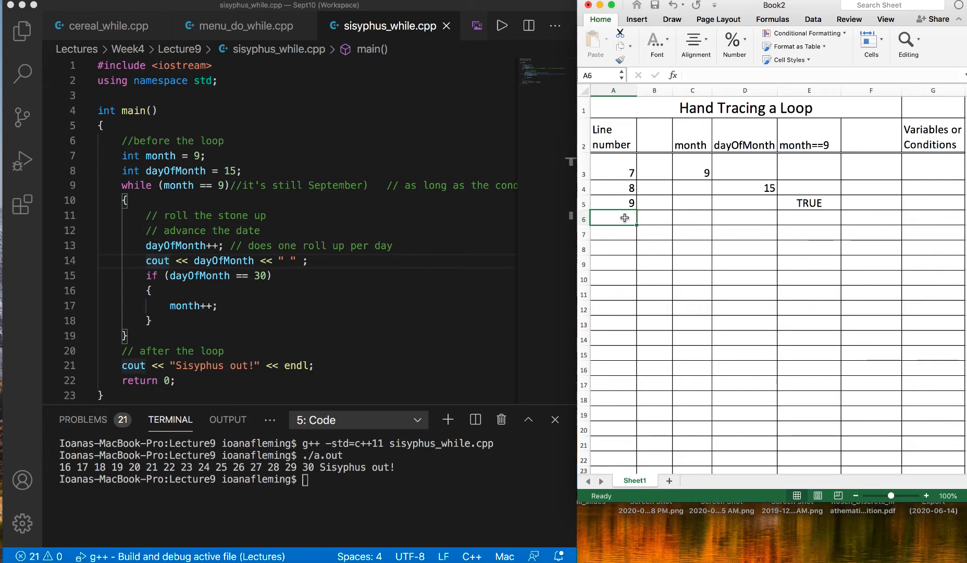
type("13")
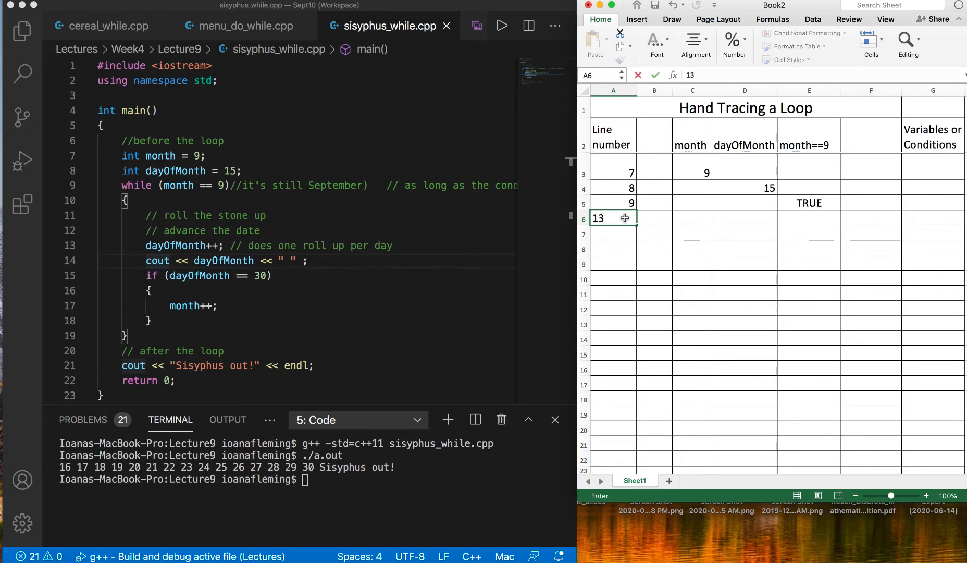
left_click(737, 217)
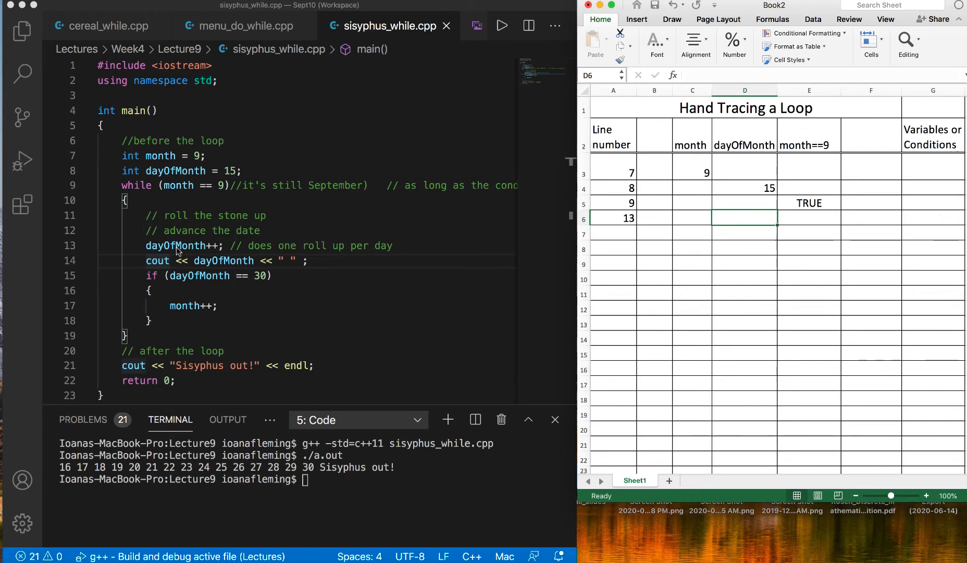
mouse_move(741, 189)
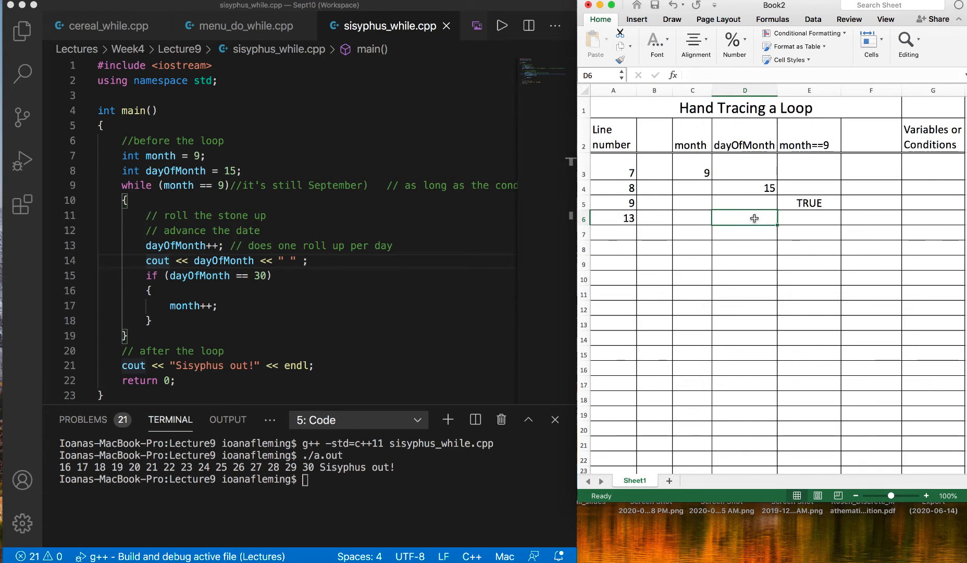
type("16")
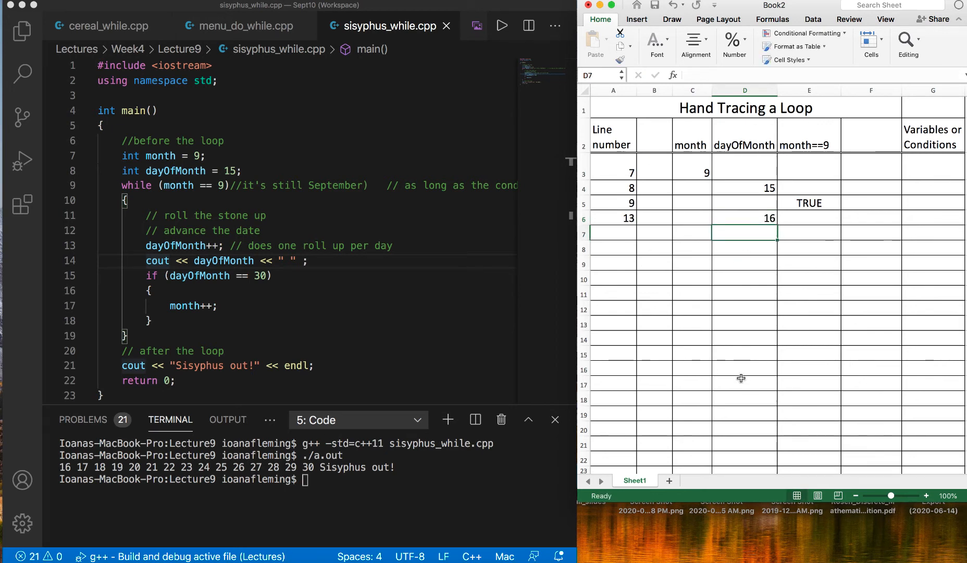
mouse_move(754, 218)
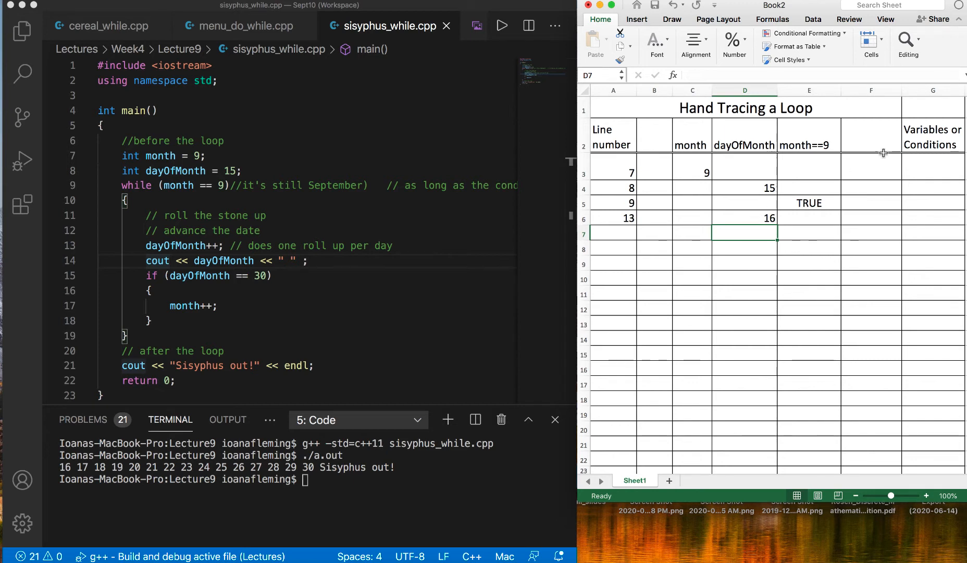
Add a cout column and record line 14 printing 16 in it
type("cout")
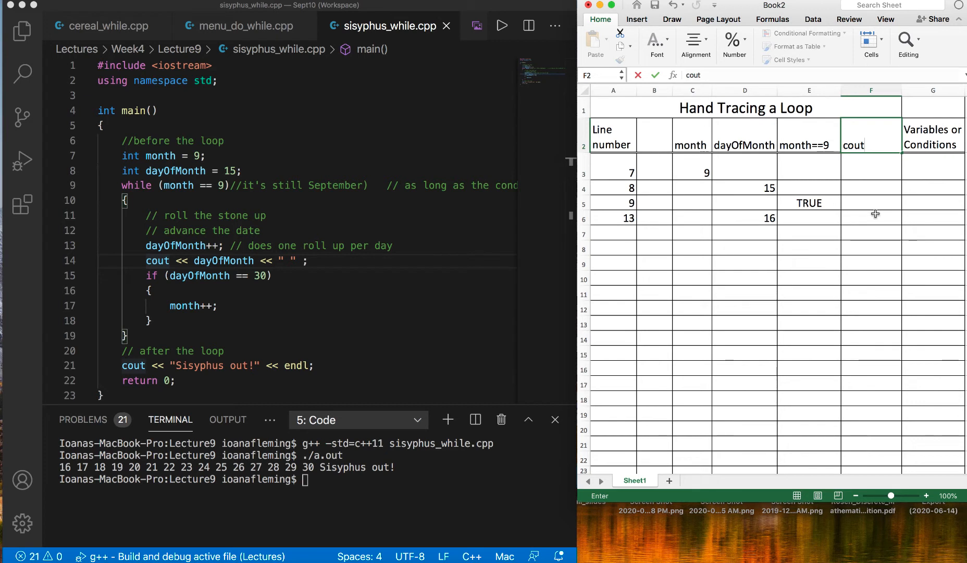
left_click(613, 234)
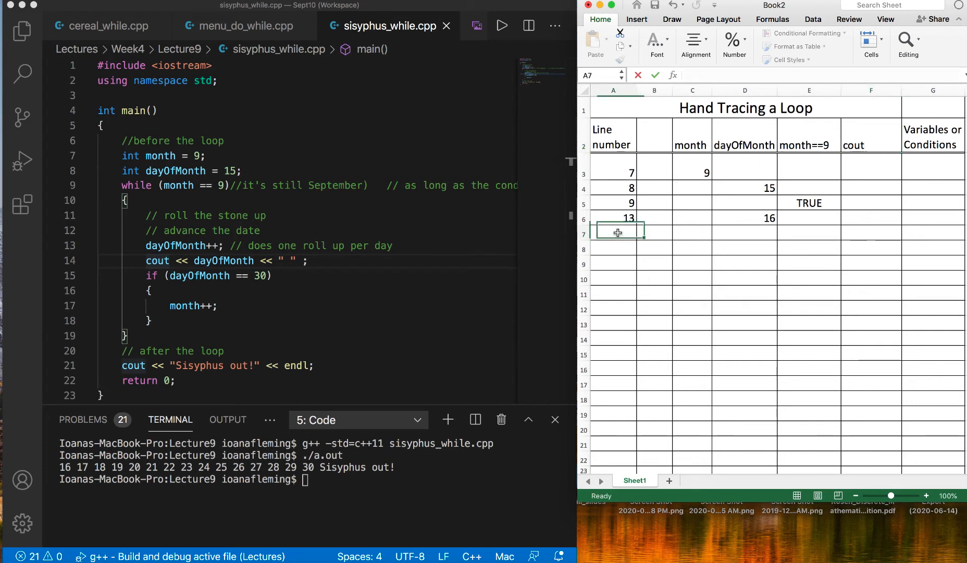
type("14")
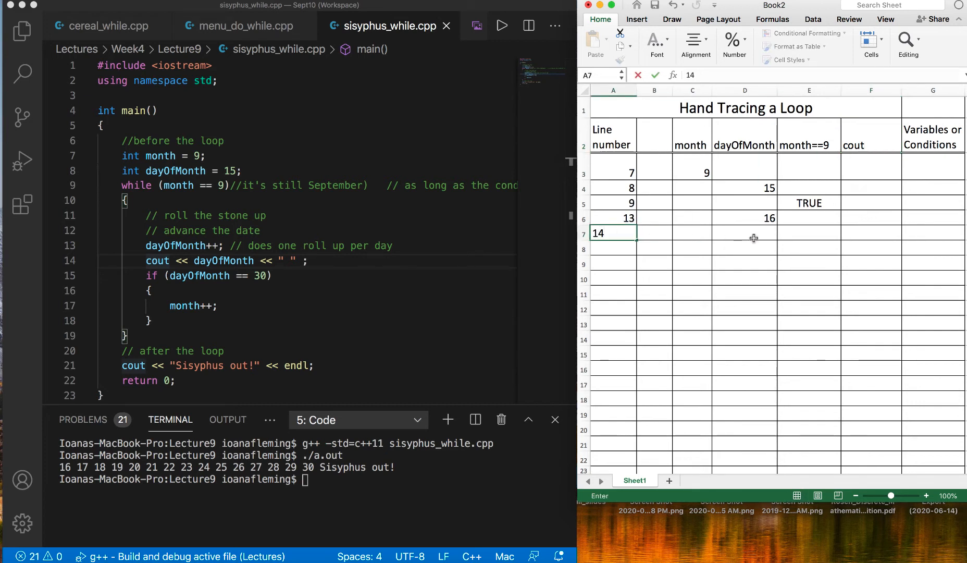
left_click(871, 233)
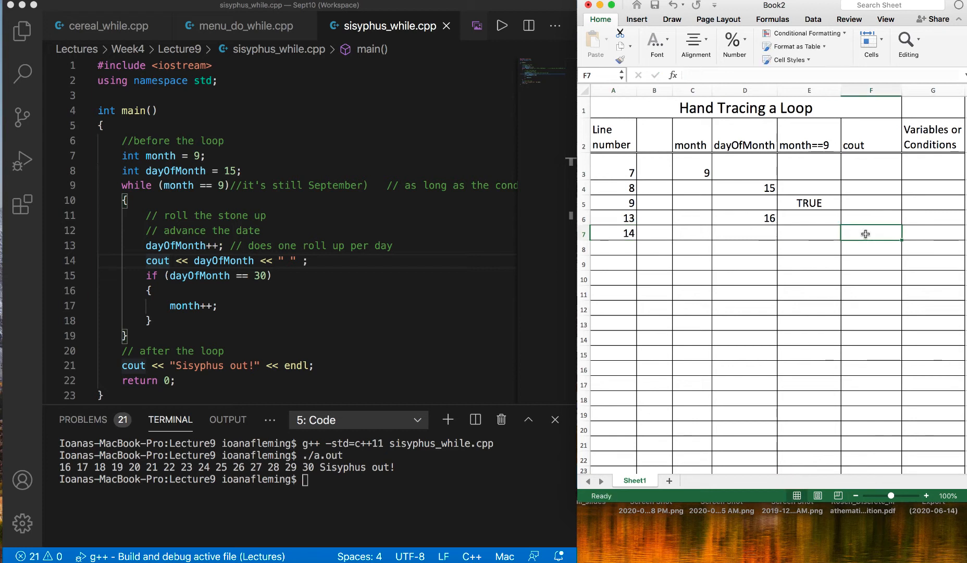
type("16_")
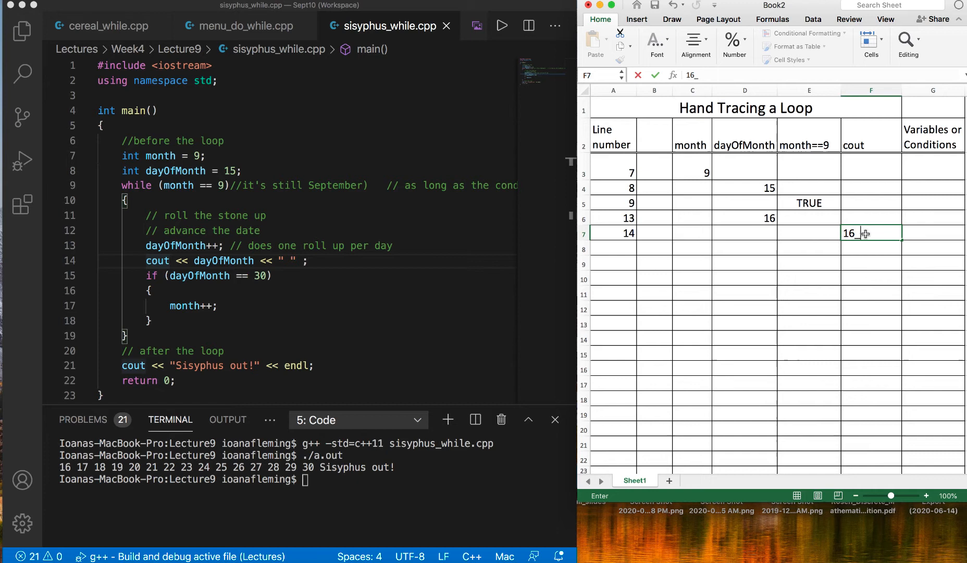
mouse_move(919, 285)
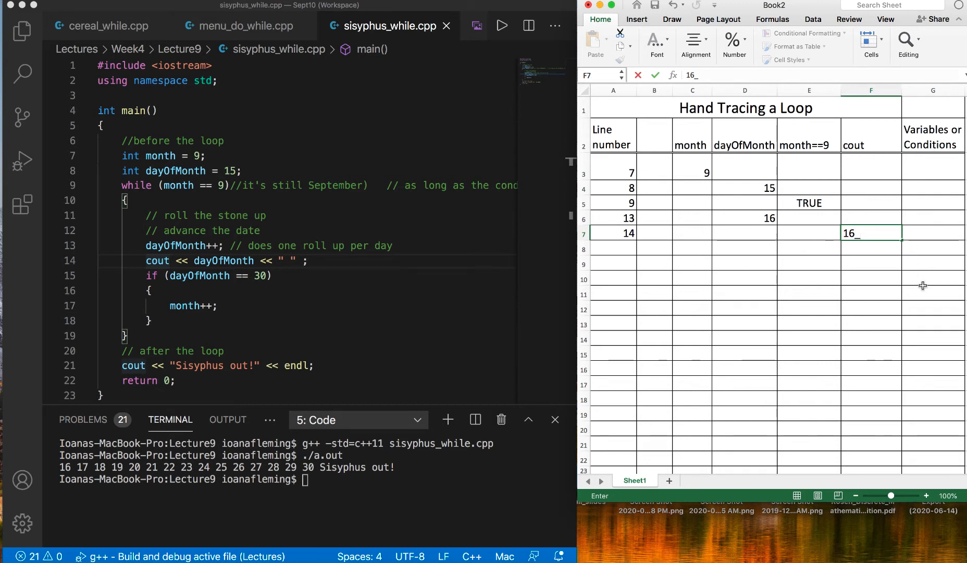
mouse_move(925, 102)
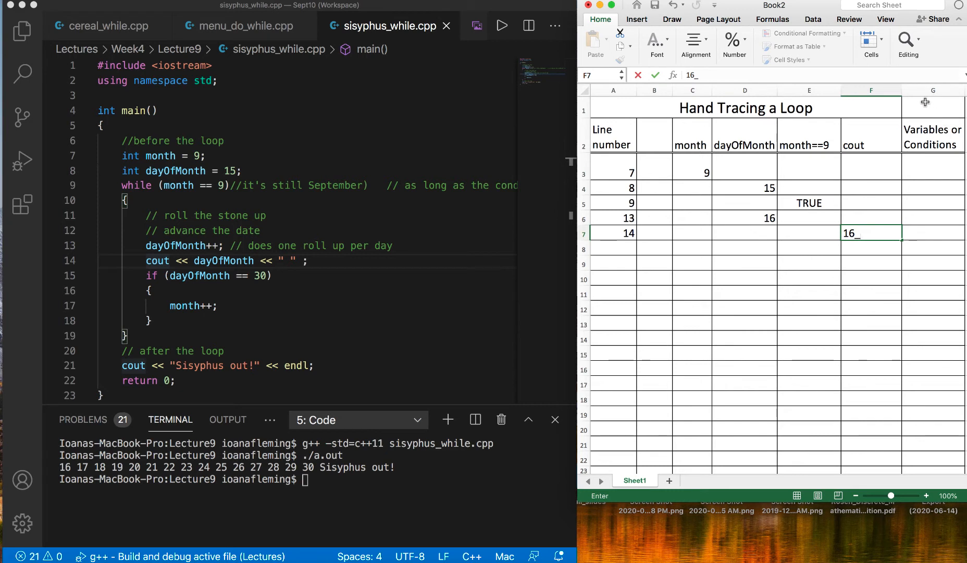
Insert a new column and head it dayOfMonth==30
right_click(924, 99)
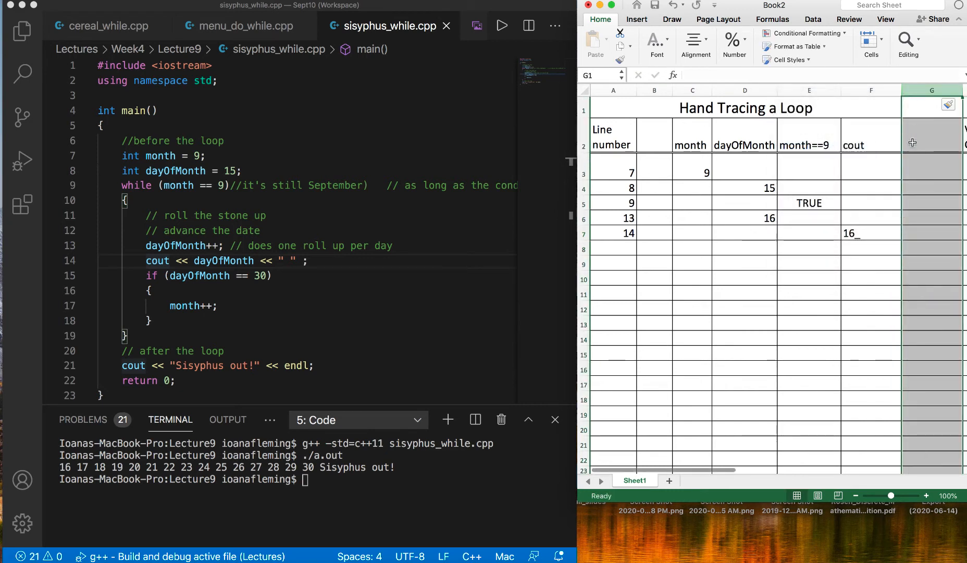
left_click(931, 135)
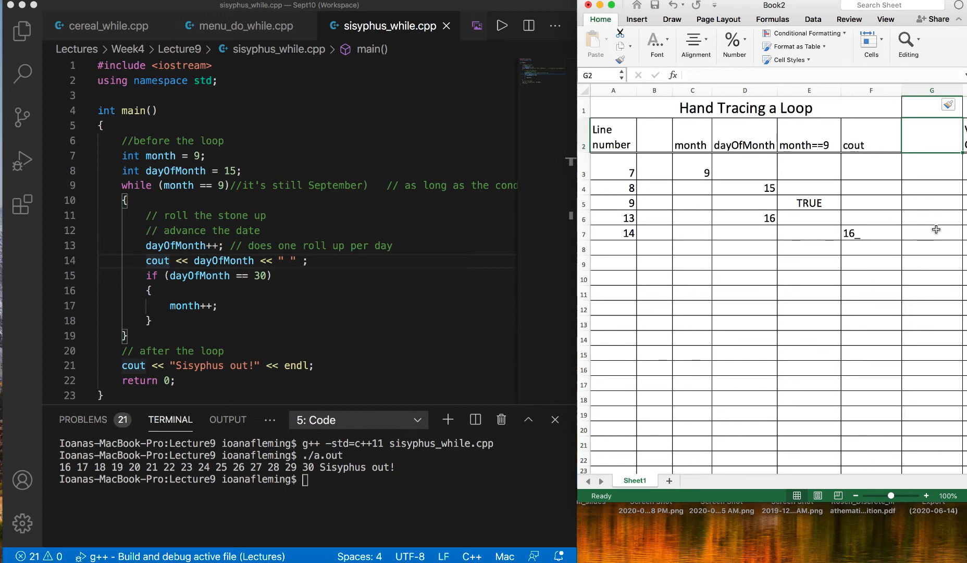
type("dayOf")
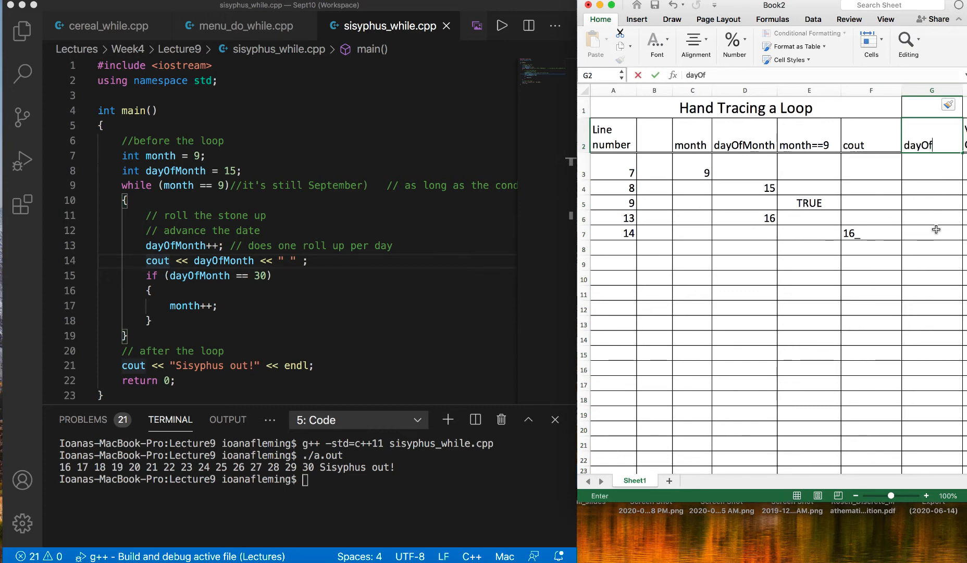
type("Month==30")
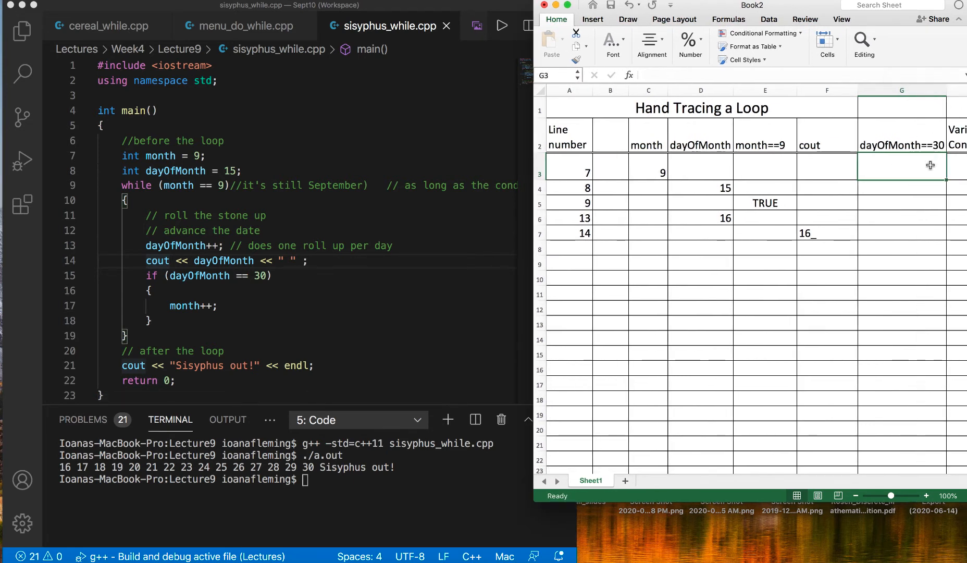
Record line 15 with its dayOfMonth==30 check FALSE
left_click(569, 249)
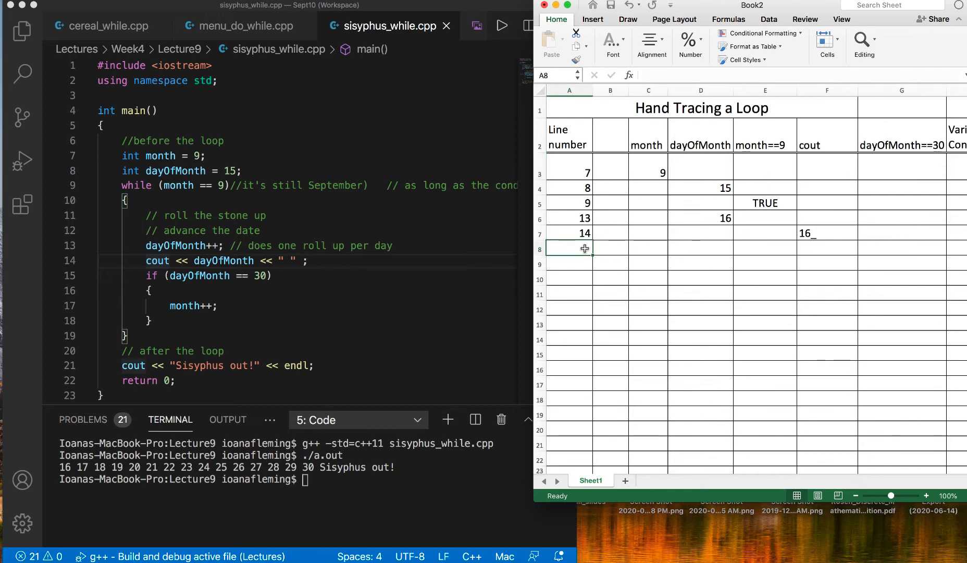
type("15")
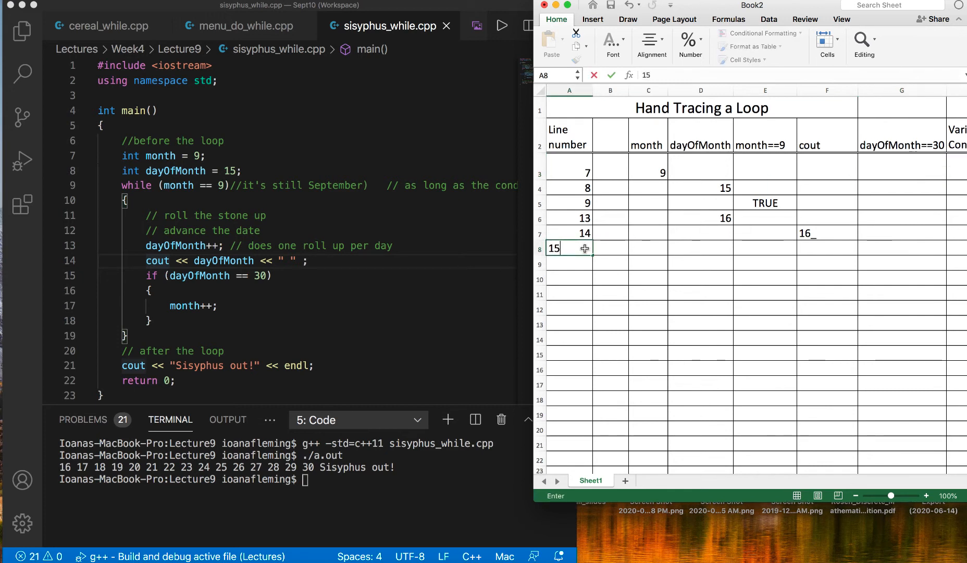
left_click(701, 249)
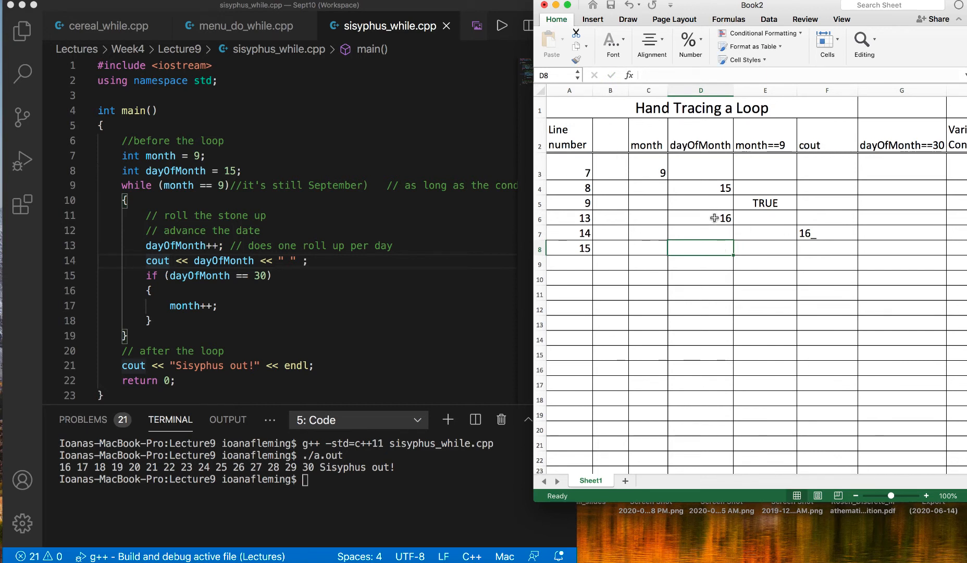
left_click(902, 249)
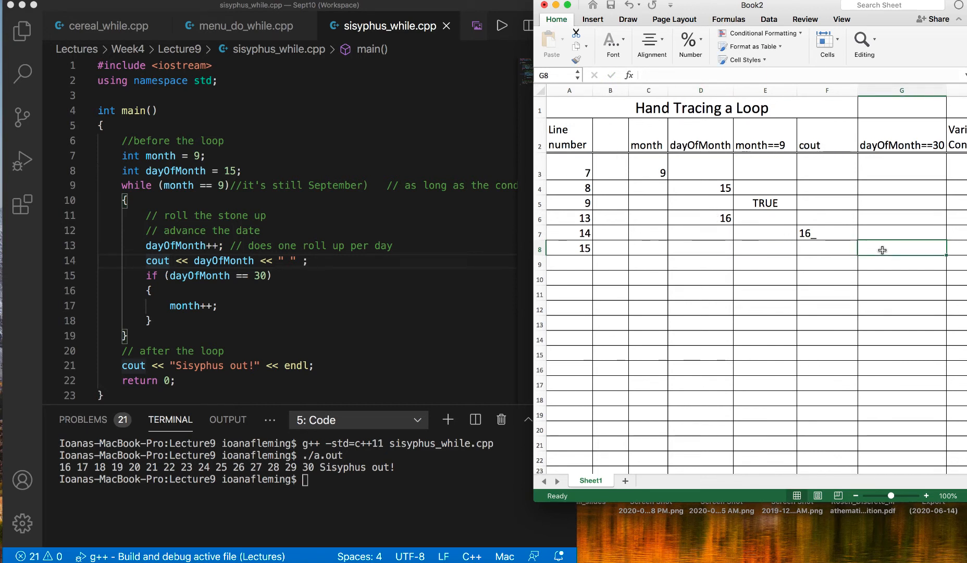
type("FALSE")
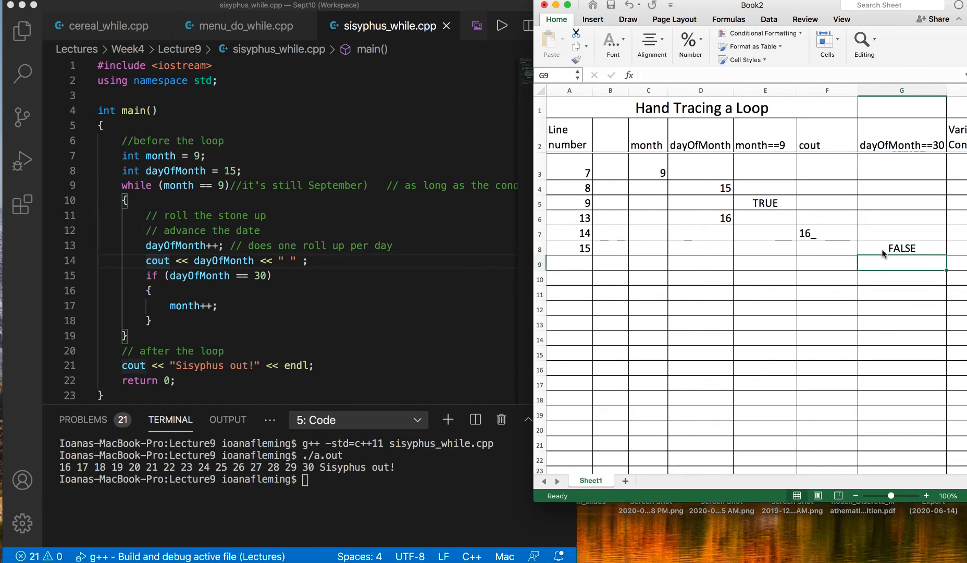
mouse_move(174, 273)
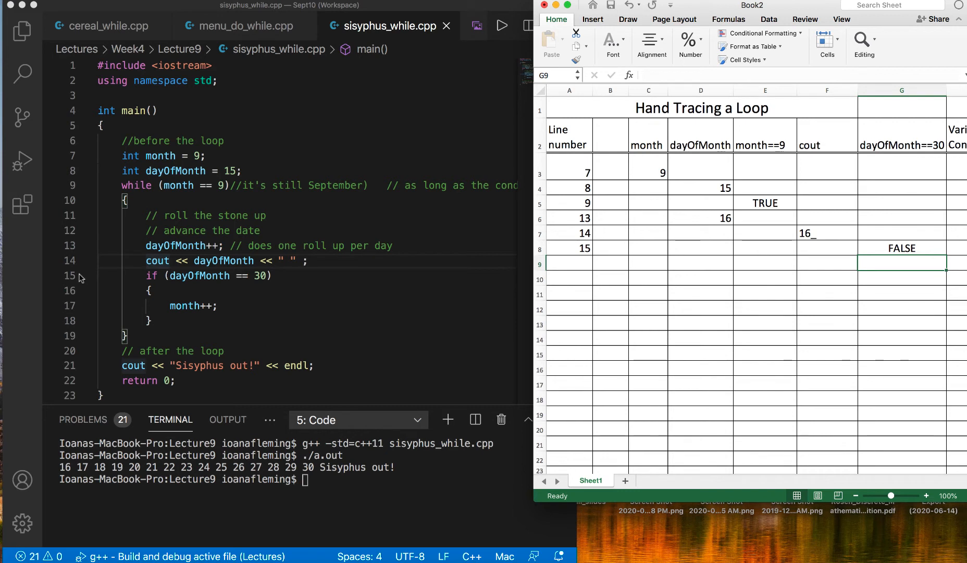
mouse_move(73, 290)
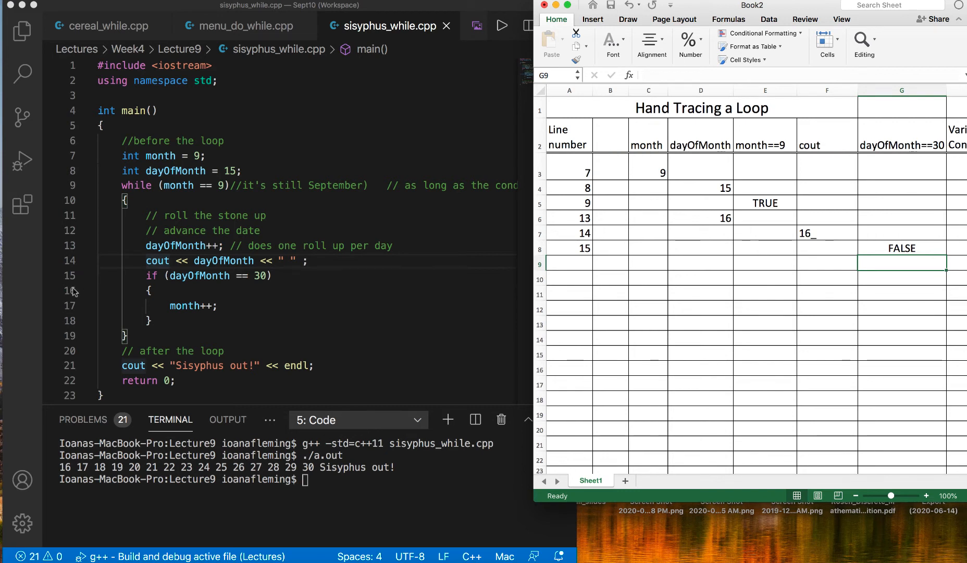
mouse_move(77, 325)
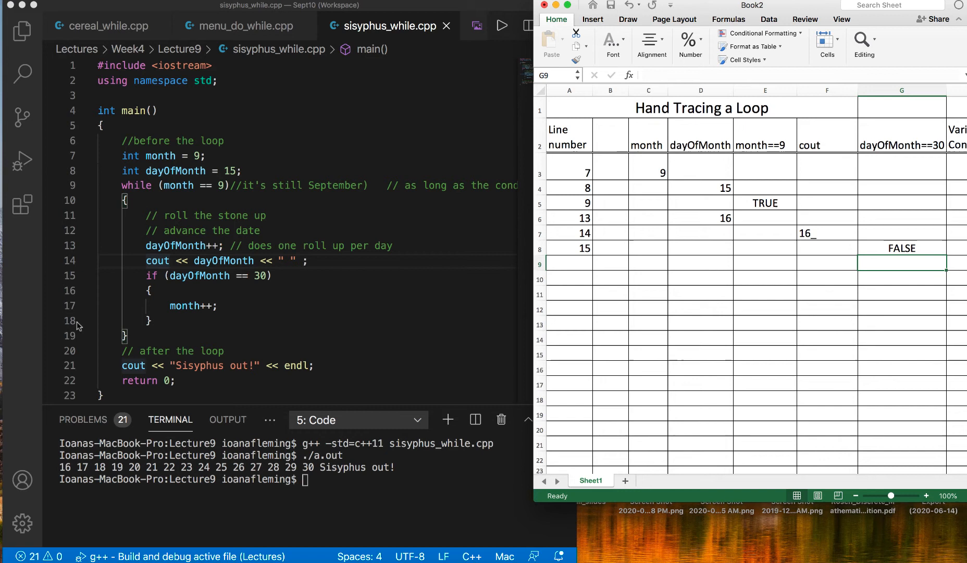
mouse_move(142, 264)
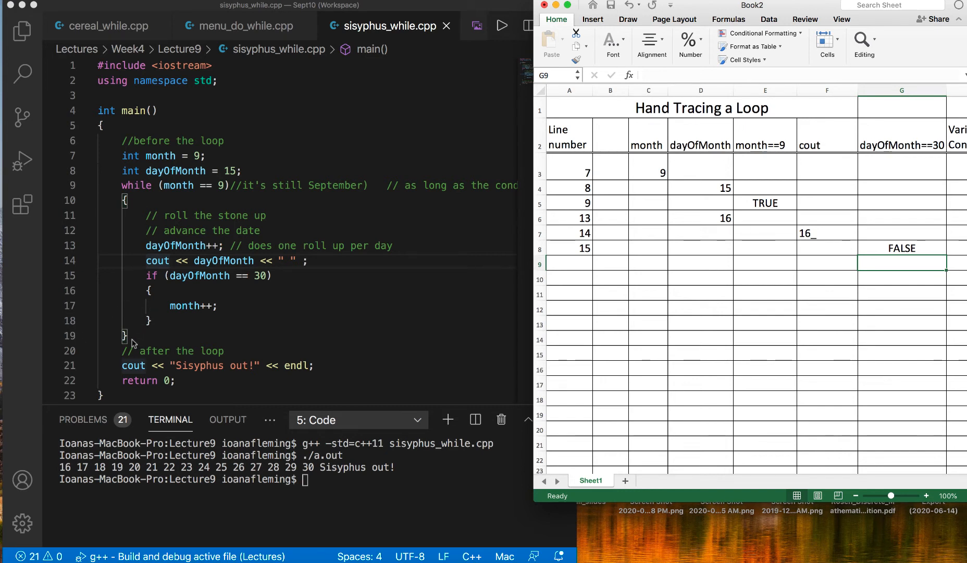
mouse_move(718, 234)
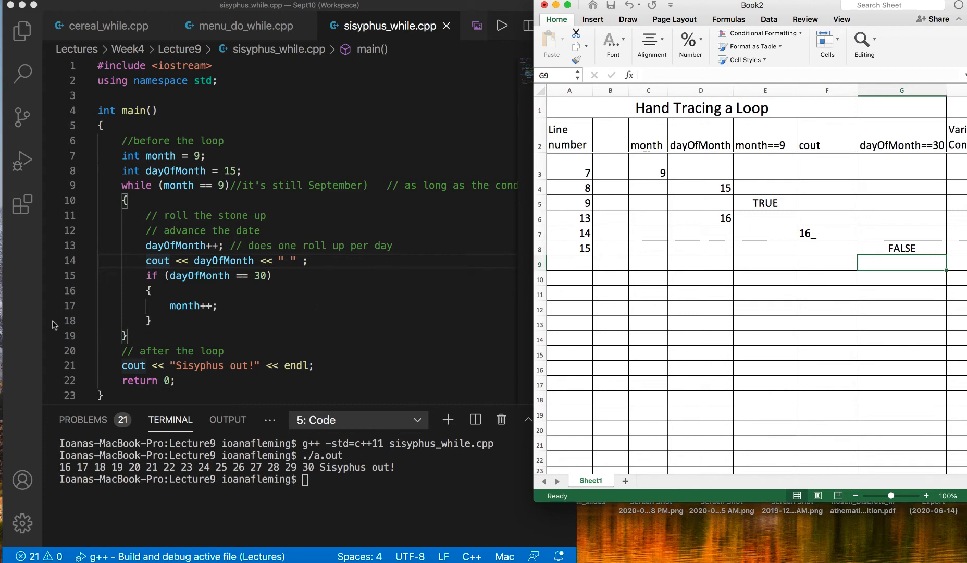
mouse_move(138, 185)
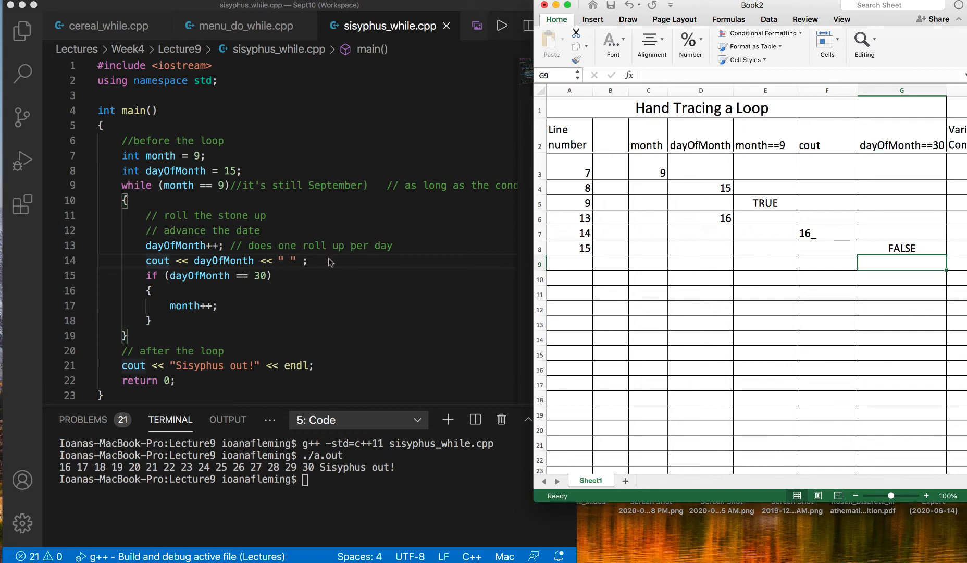
Record the second pass's line 9 as TRUE and start the line 13 row
left_click(569, 264)
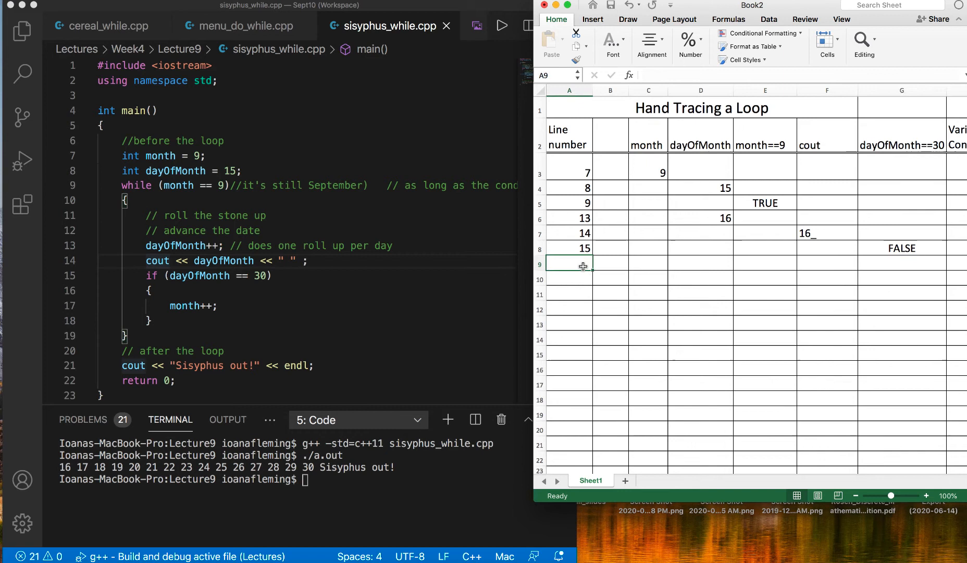
type("9")
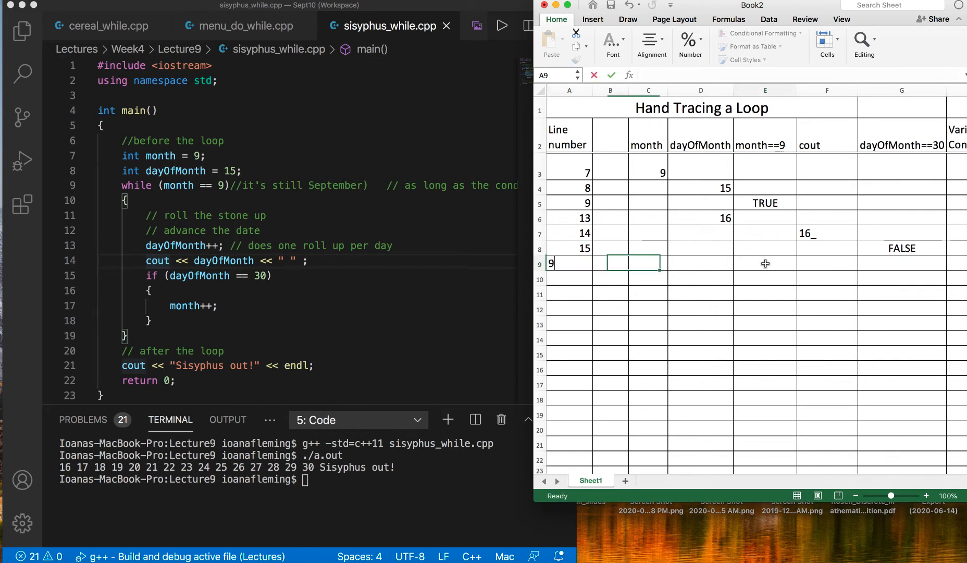
left_click(765, 262)
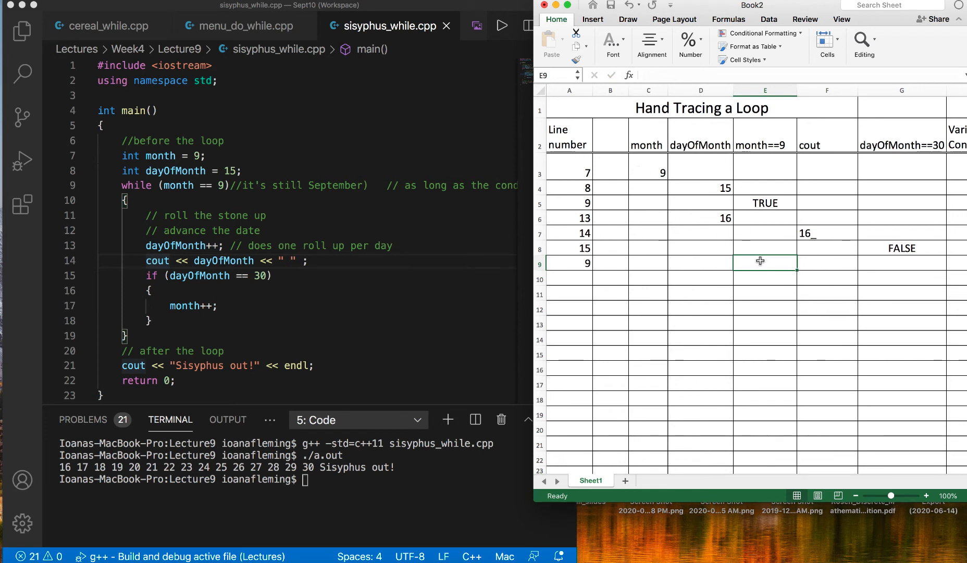
type("TRUE")
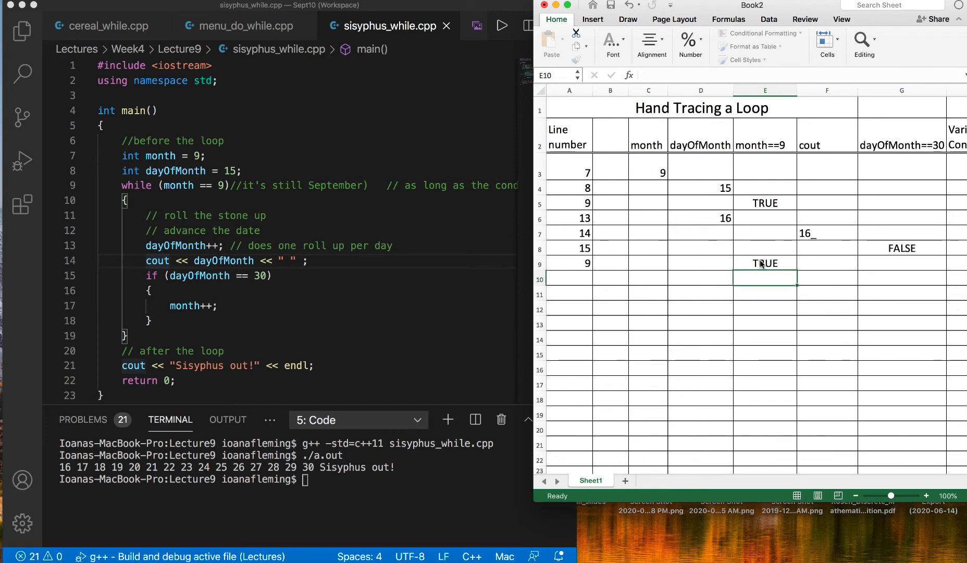
left_click(575, 279)
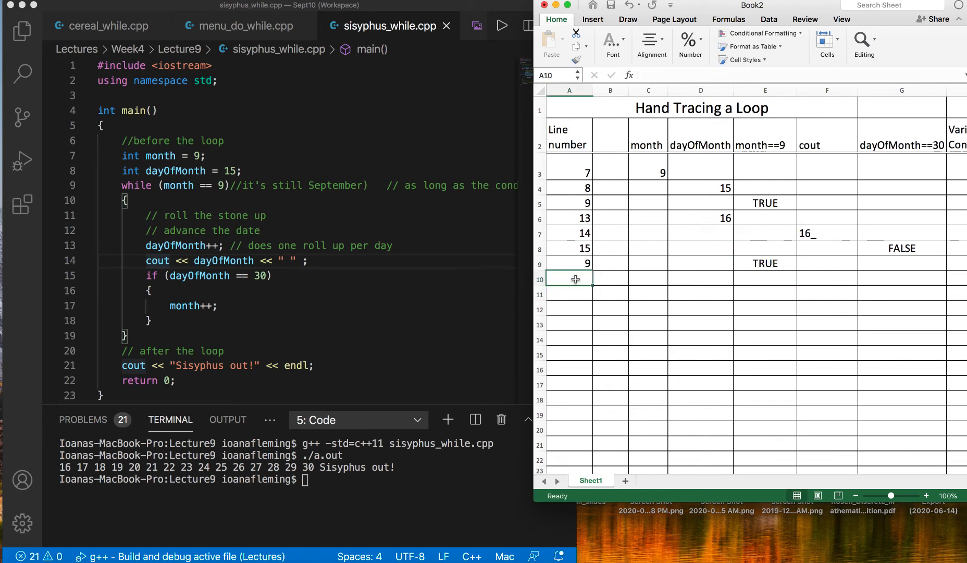
type("13")
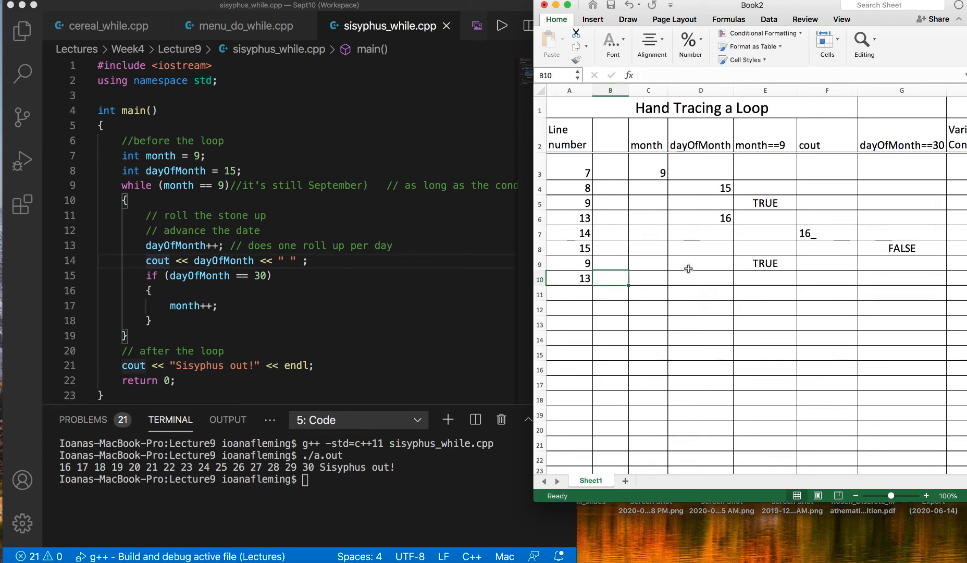
Fill in line 13 dayOfMonth 17, line 14 output 17, then start line 15
type("1")
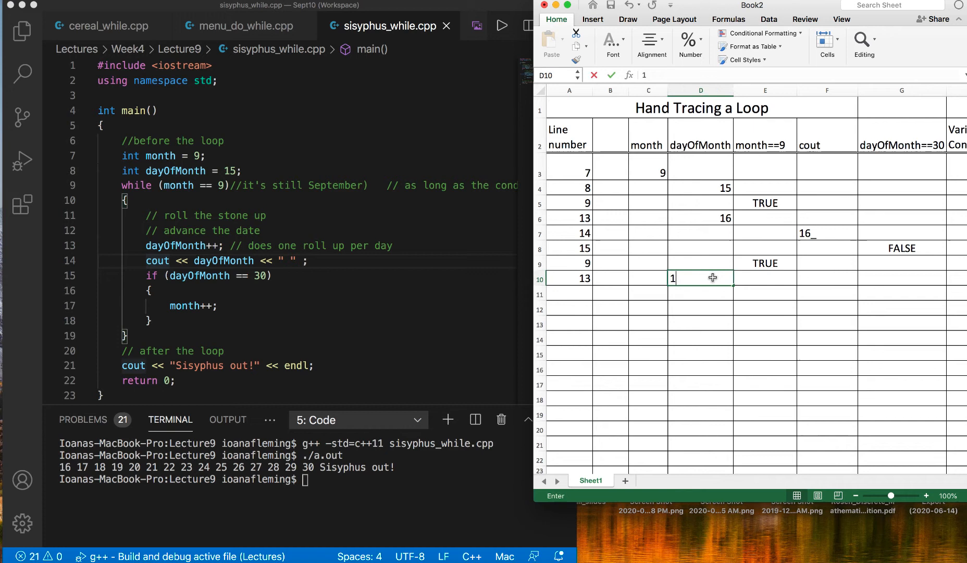
type("17")
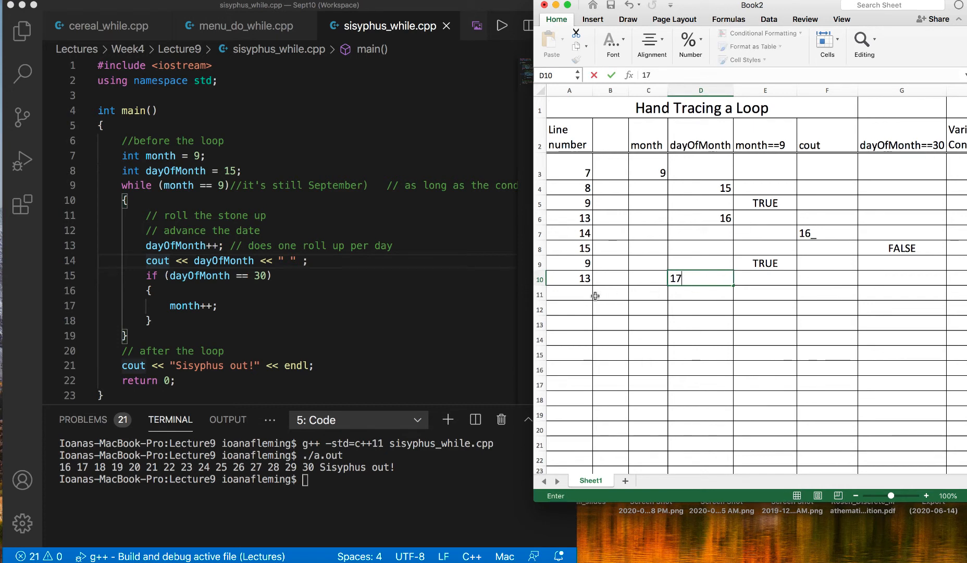
type("1")
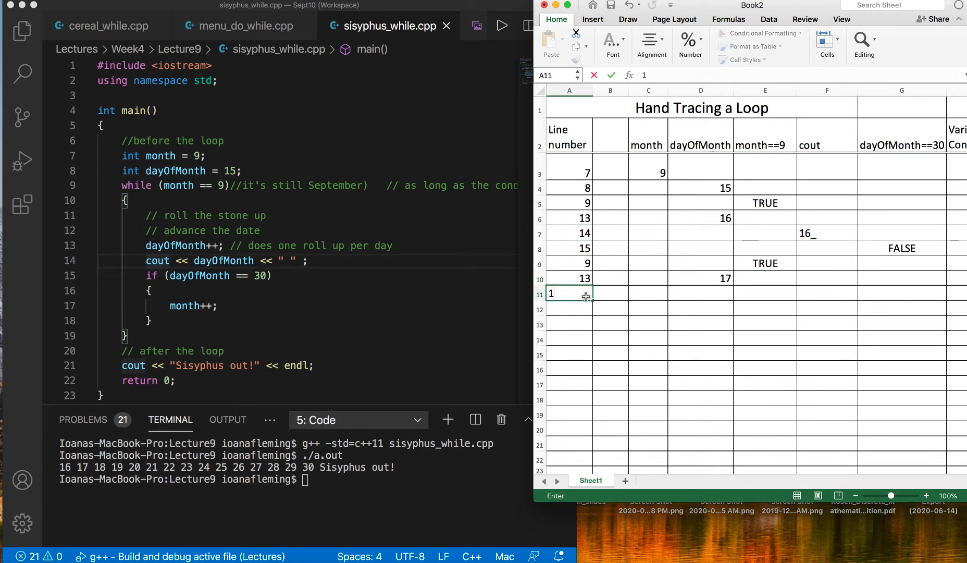
type("14")
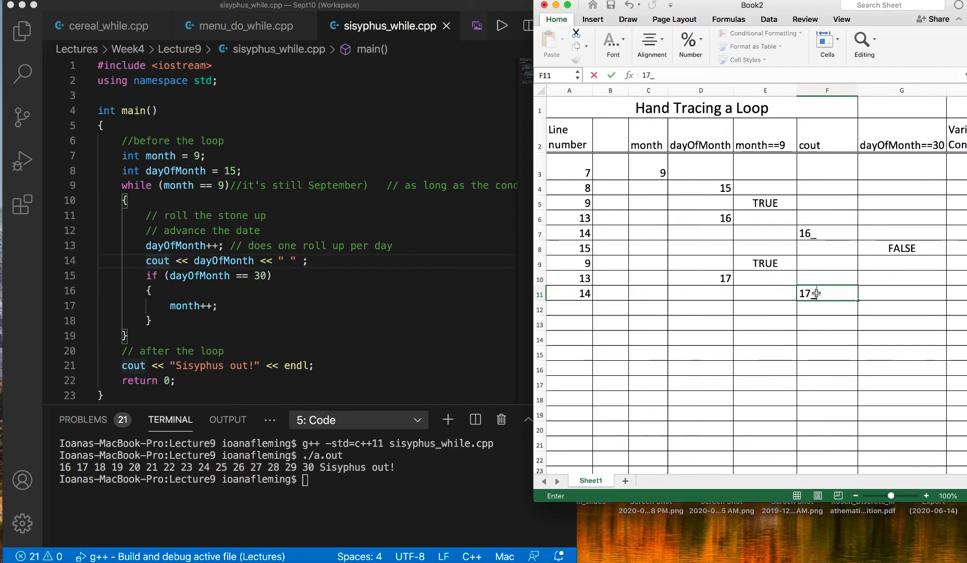
type("17")
left_click(569, 309)
type("15")
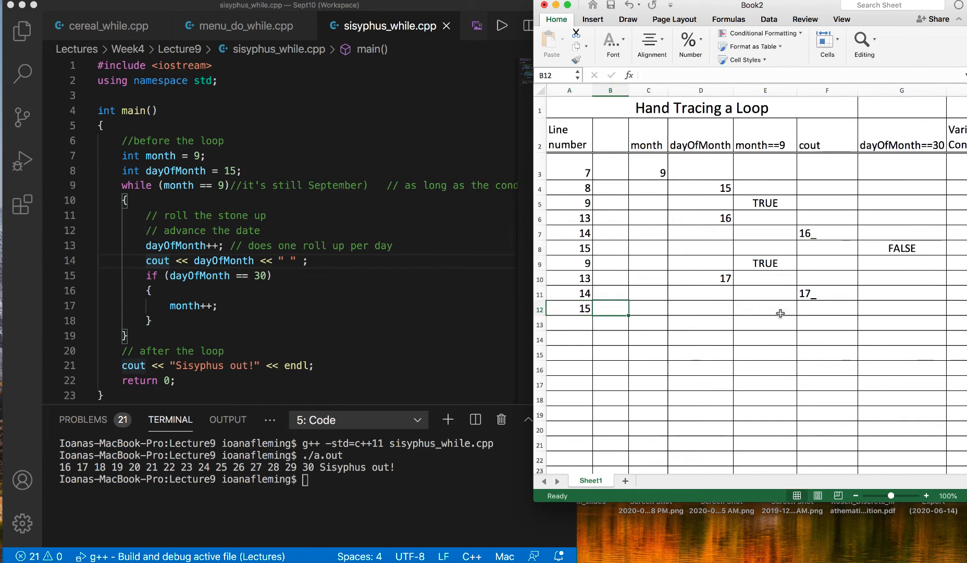
mouse_move(920, 157)
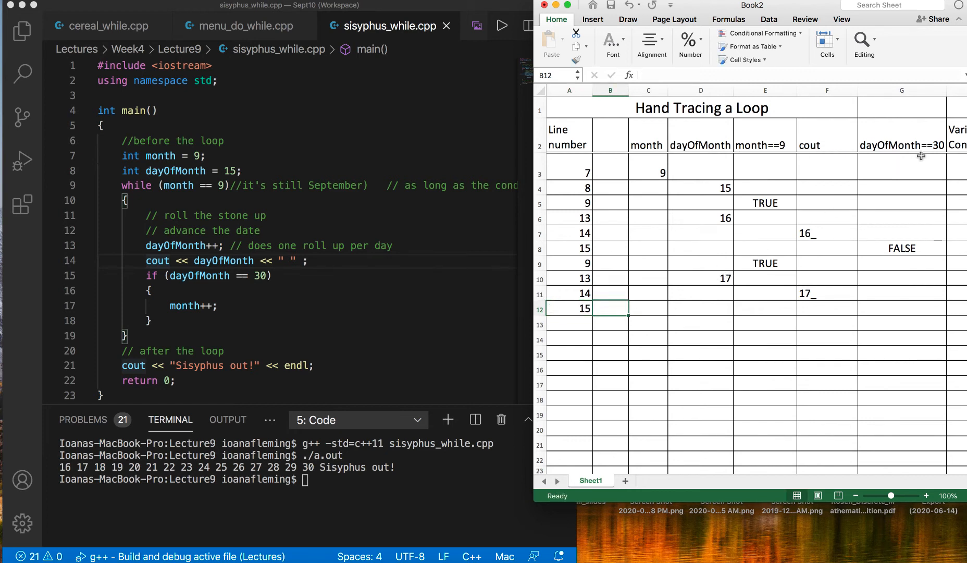
mouse_move(888, 308)
type("FALSE")
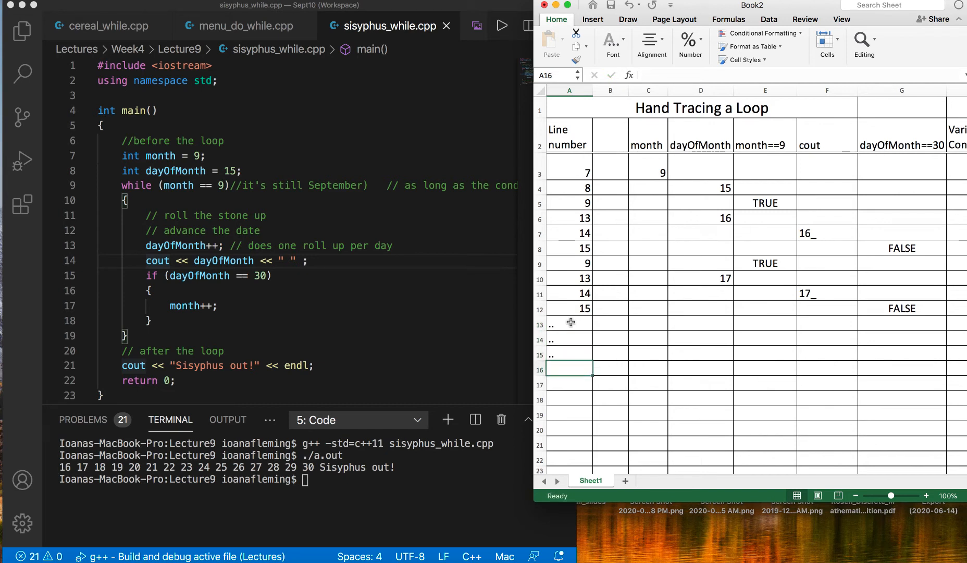
Trace the final pass's line 9 TRUE and line 13 with dayOfMonth 30
type("90")
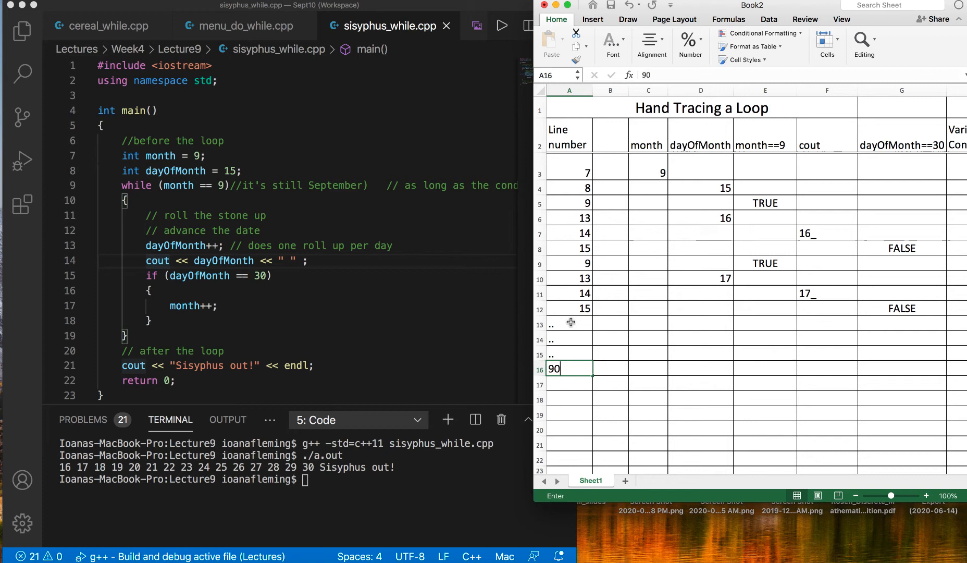
key("Backspace")
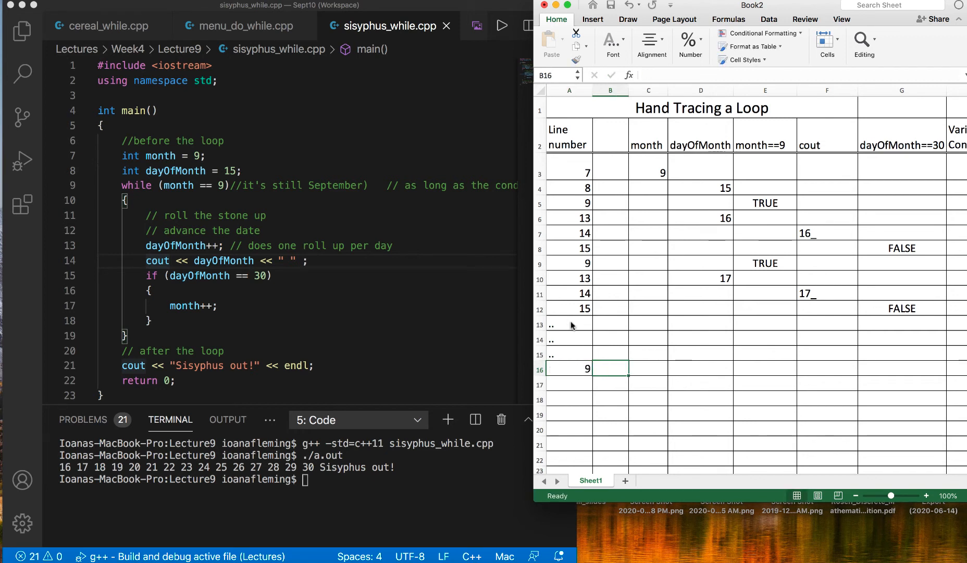
type("TRUE")
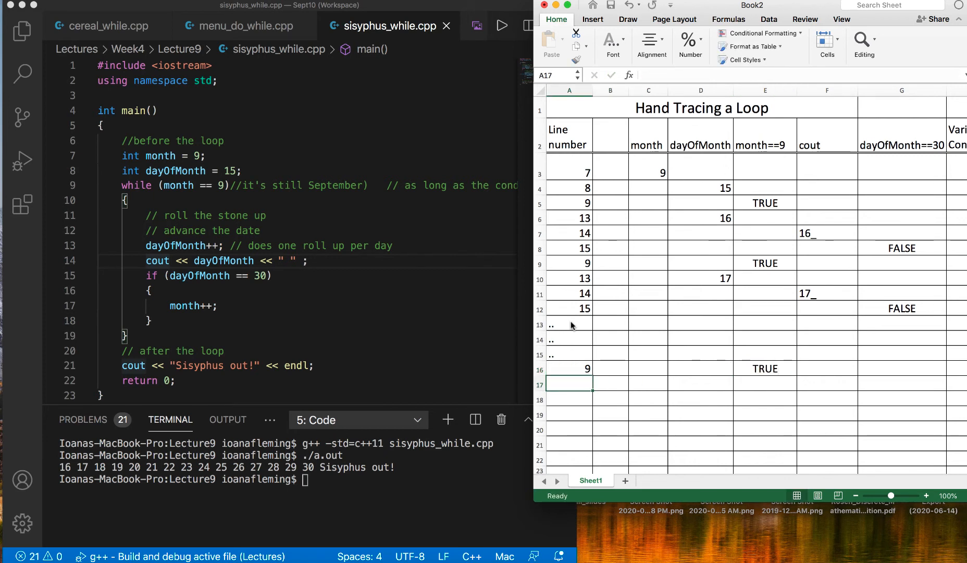
type("13")
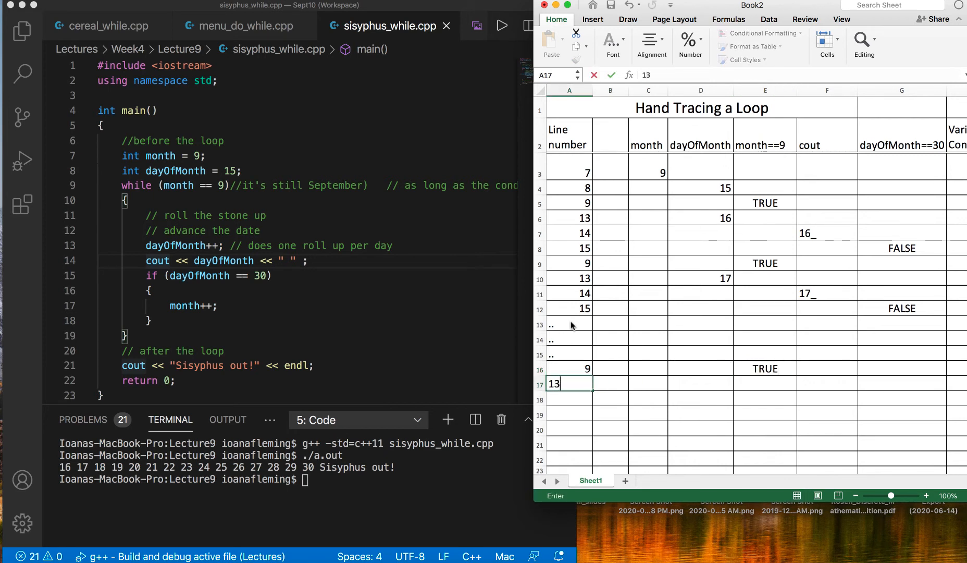
left_click(642, 384)
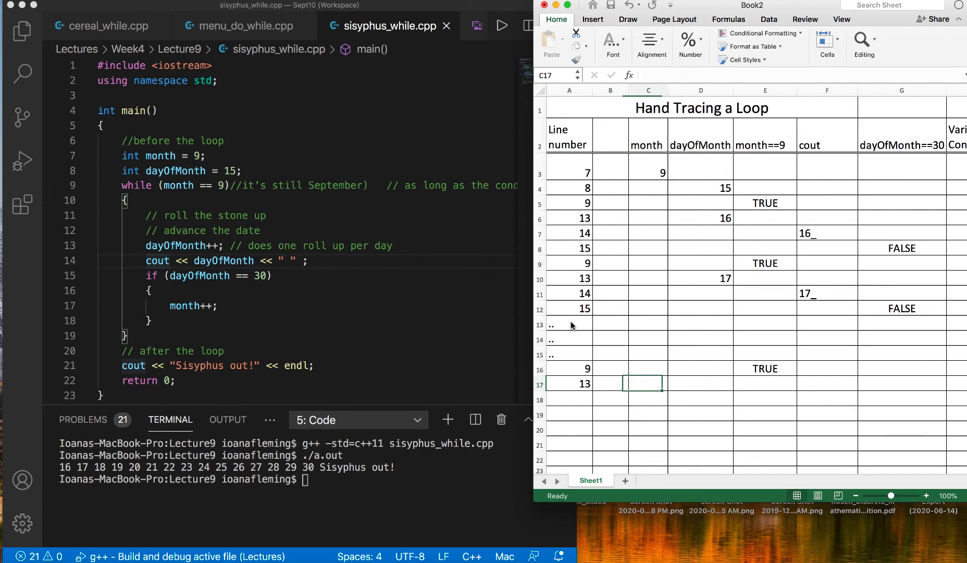
type("30")
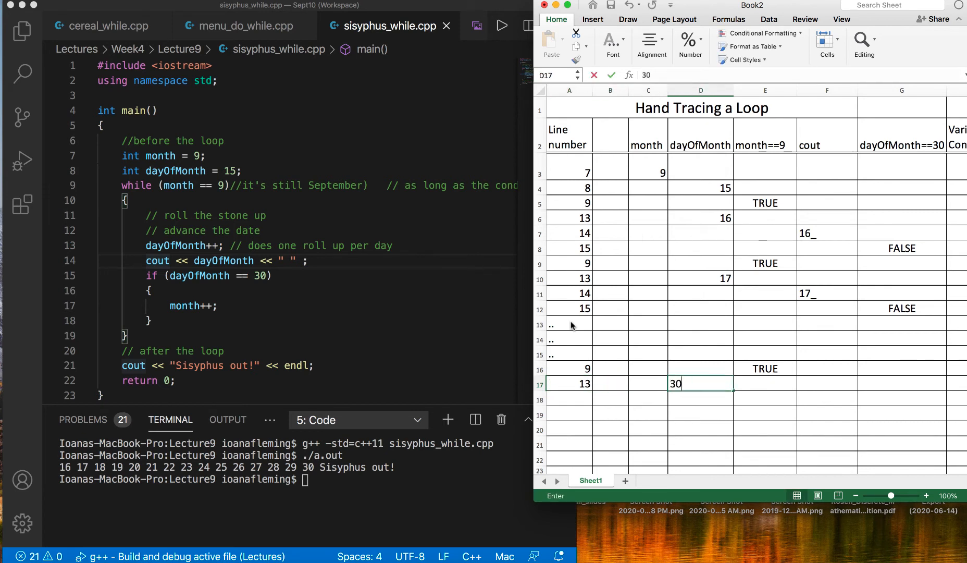
key("Enter")
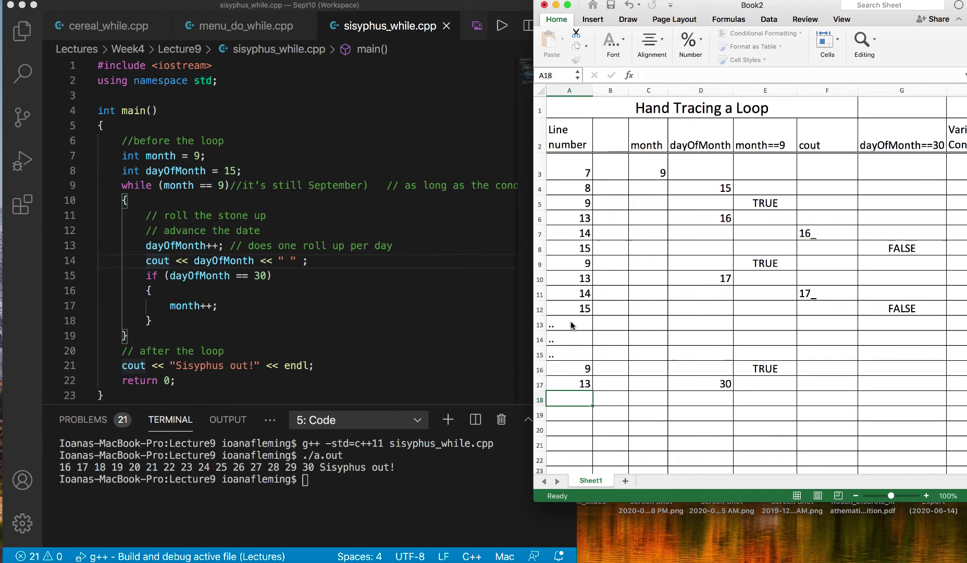
Record line 14 printing 30 and line 15 with dayOfMonth==30 TRUE
type("14")
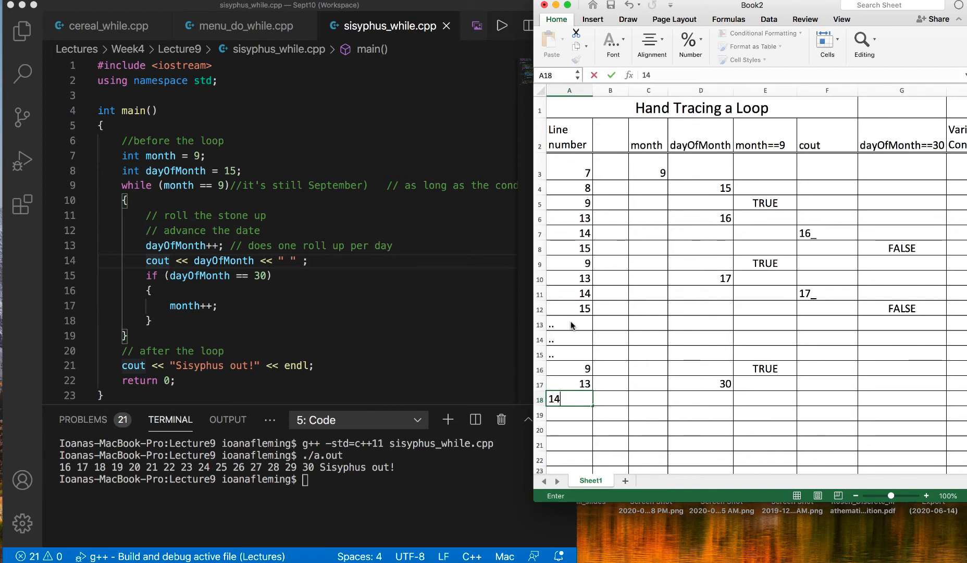
left_click(827, 399)
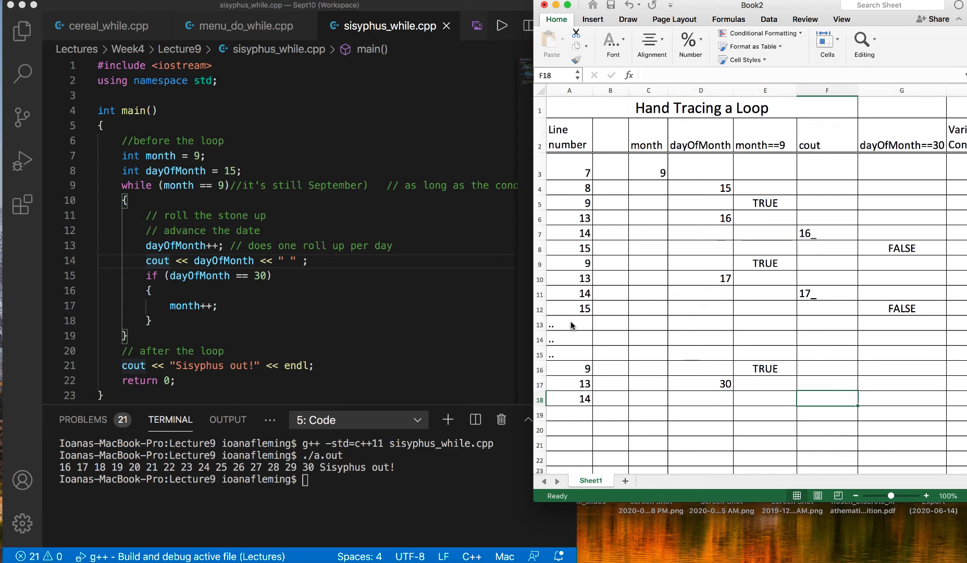
type("30_")
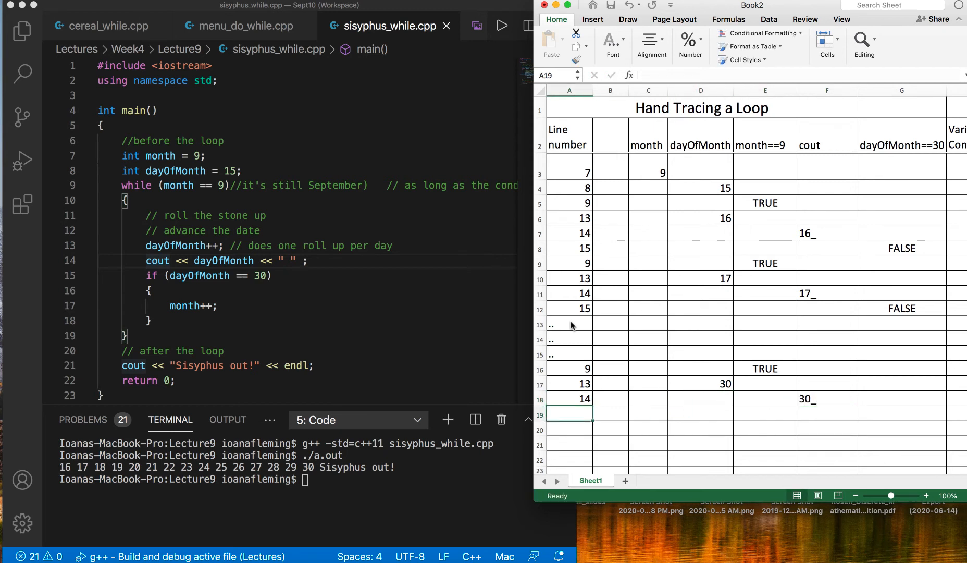
type("15")
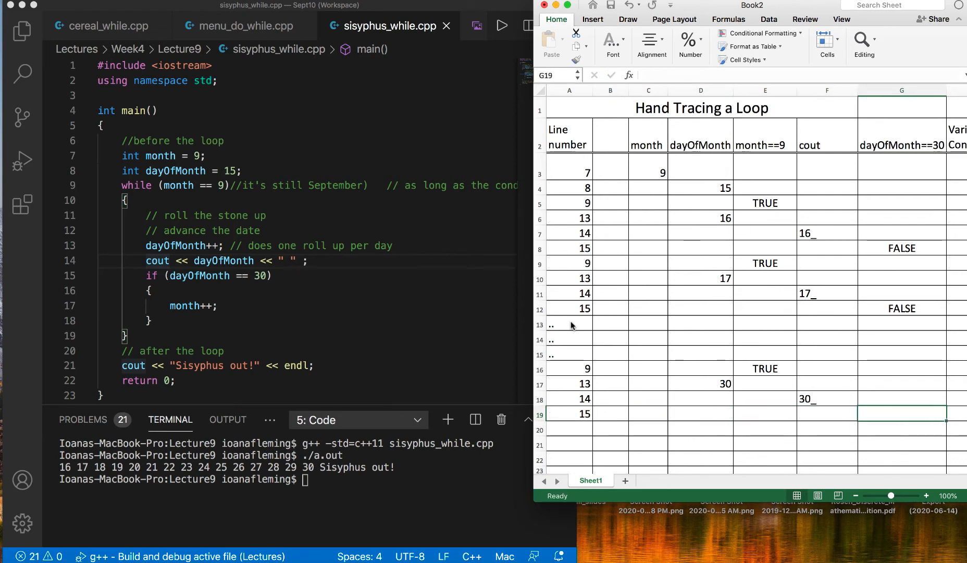
mouse_move(718, 387)
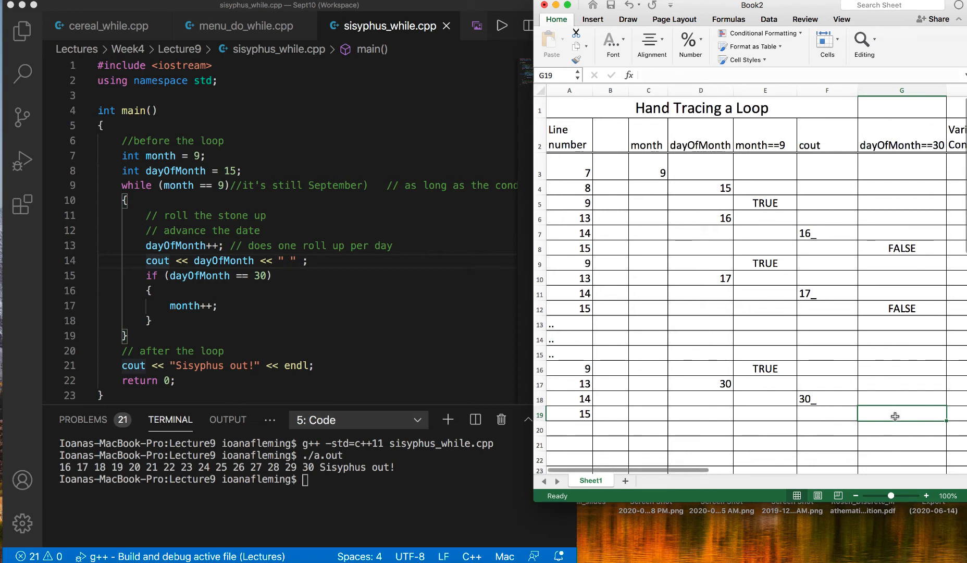
type("True")
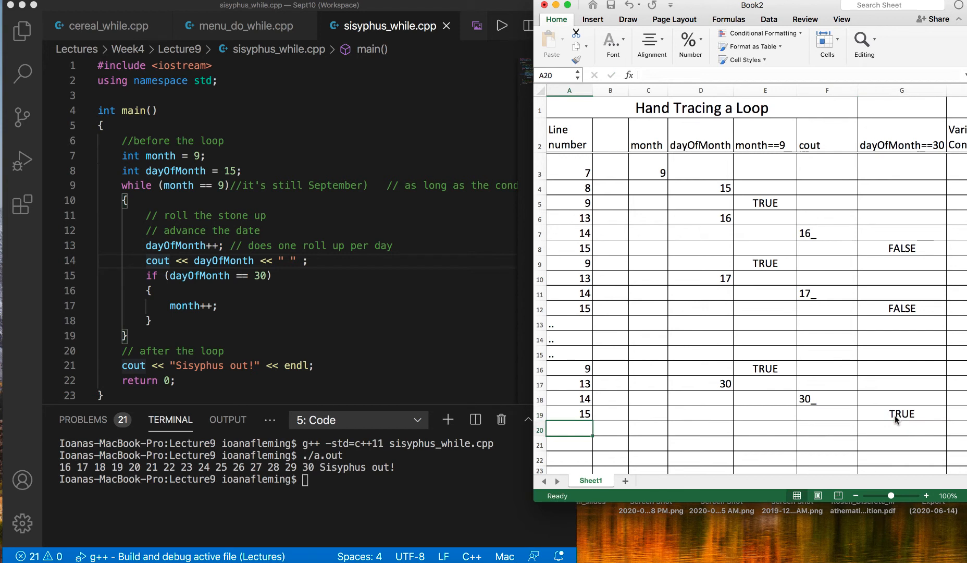
Record line 17 setting month to 10, then start a row for line 9
type("17")
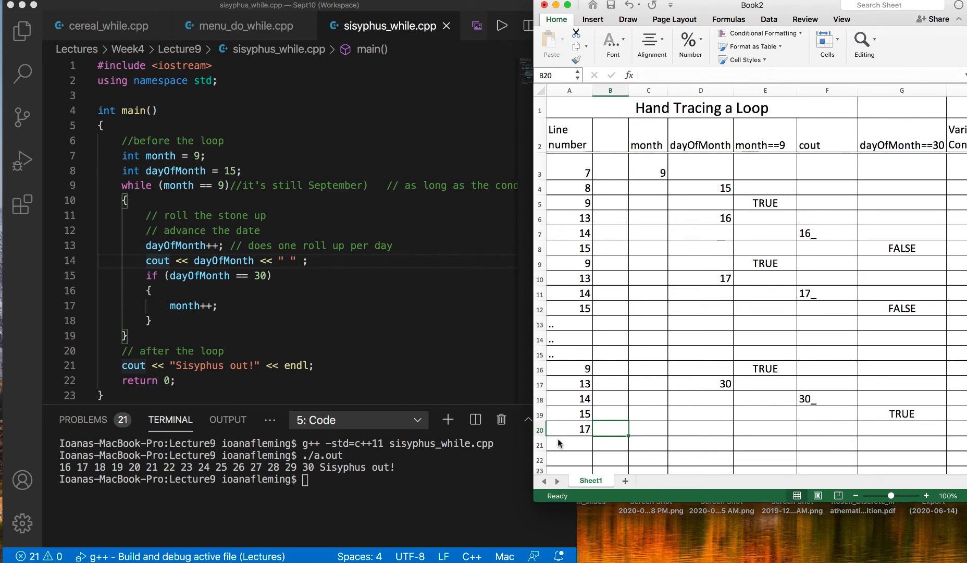
mouse_move(174, 313)
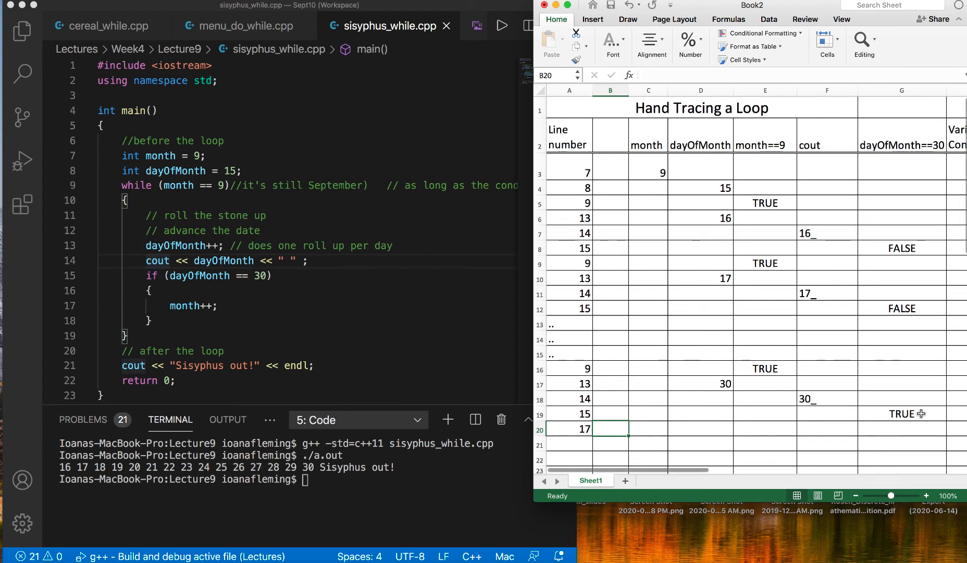
mouse_move(710, 440)
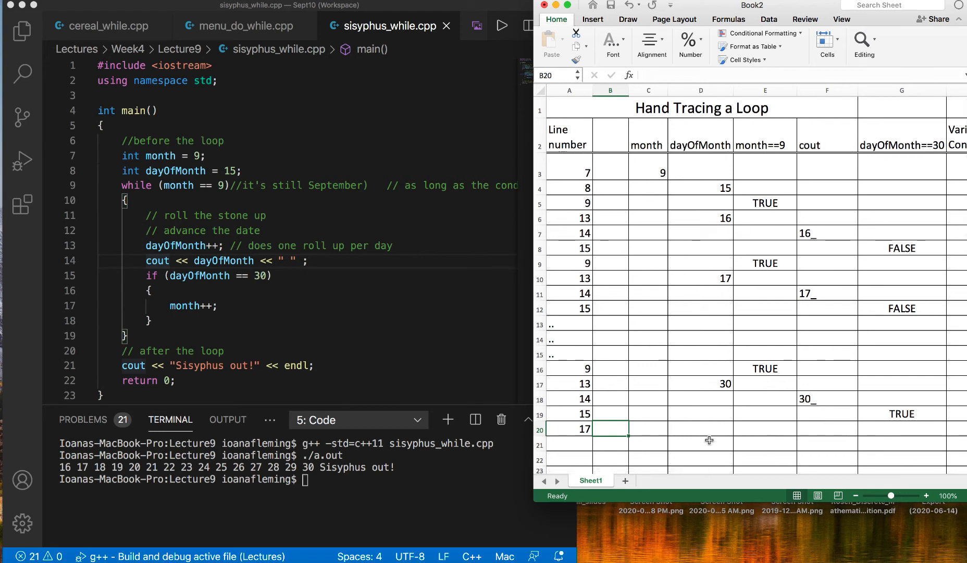
left_click(648, 429)
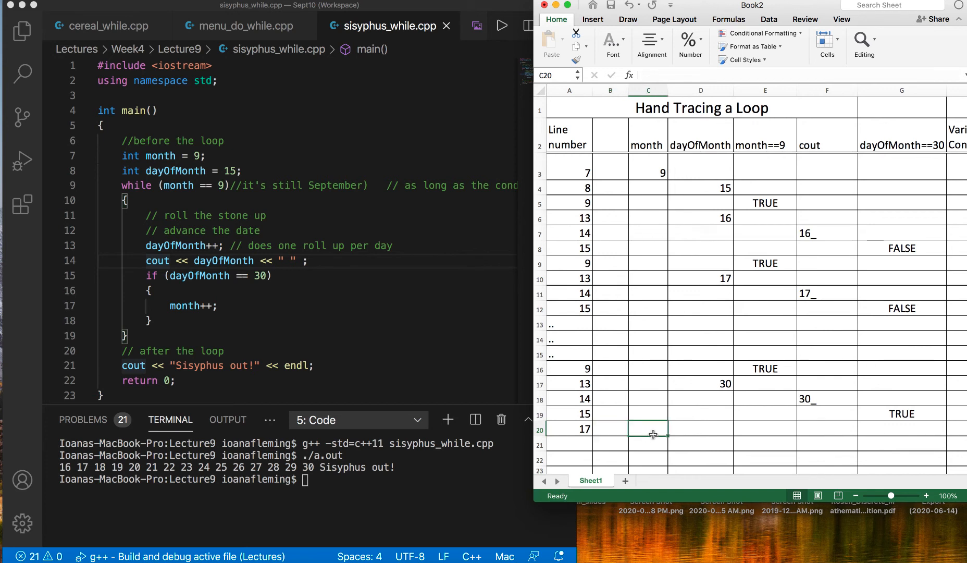
type("1")
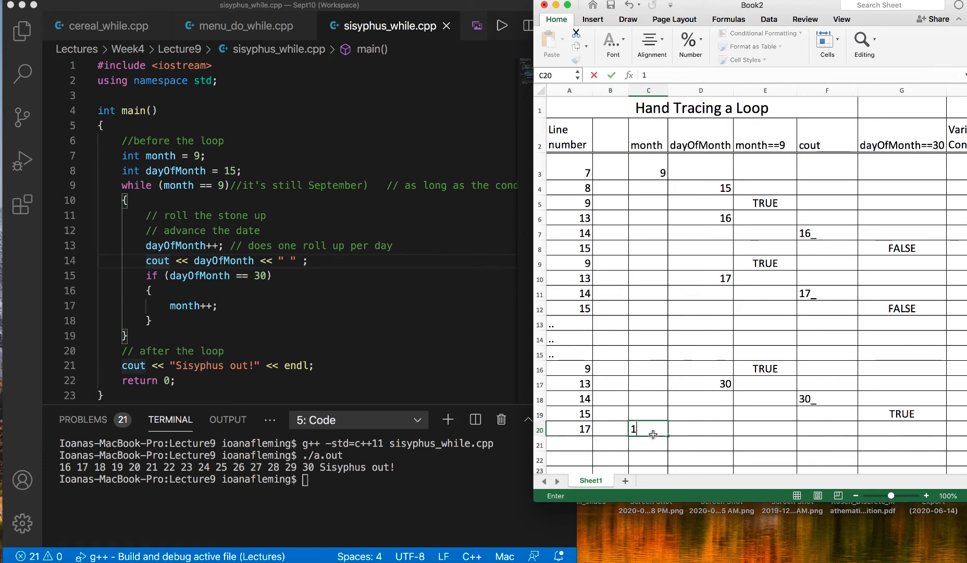
type("0")
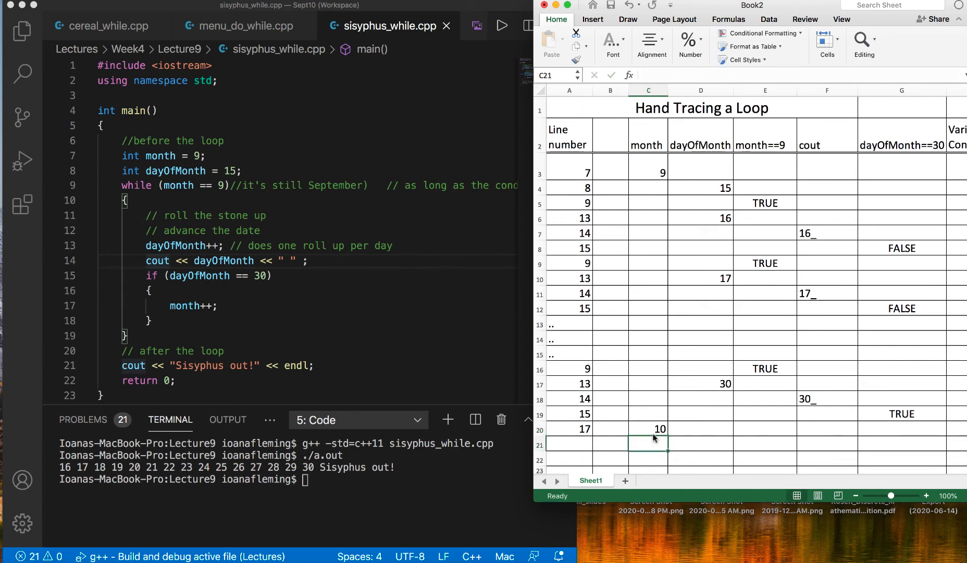
left_click(569, 443)
type("9")
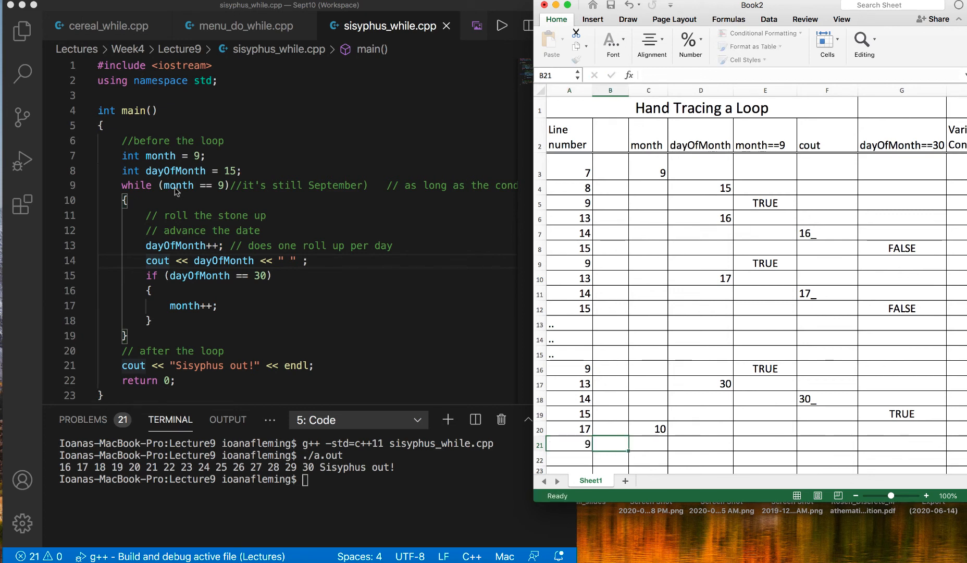
Mark line 9's month==9 check FALSE and start the line 21 row
left_click(766, 445)
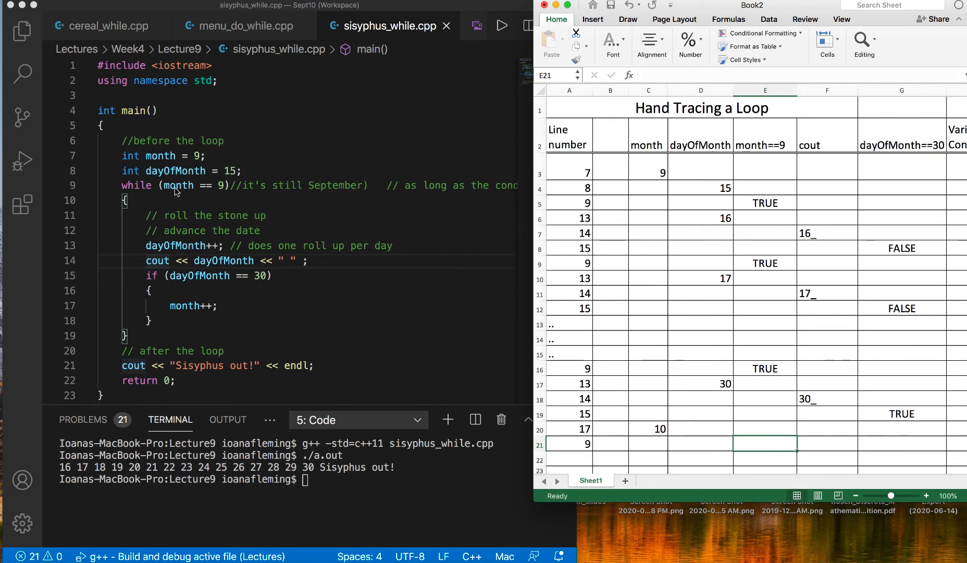
type("FALSE")
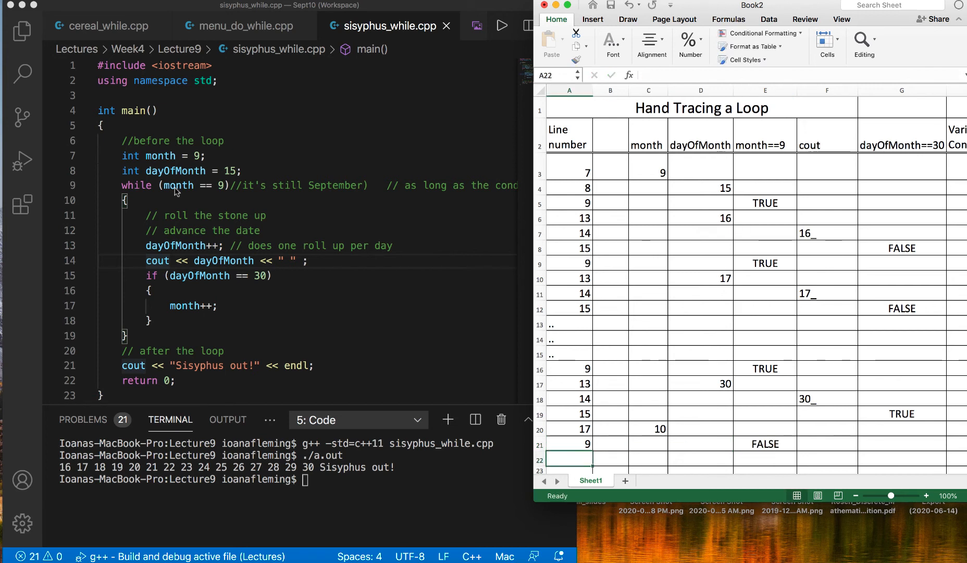
mouse_move(121, 211)
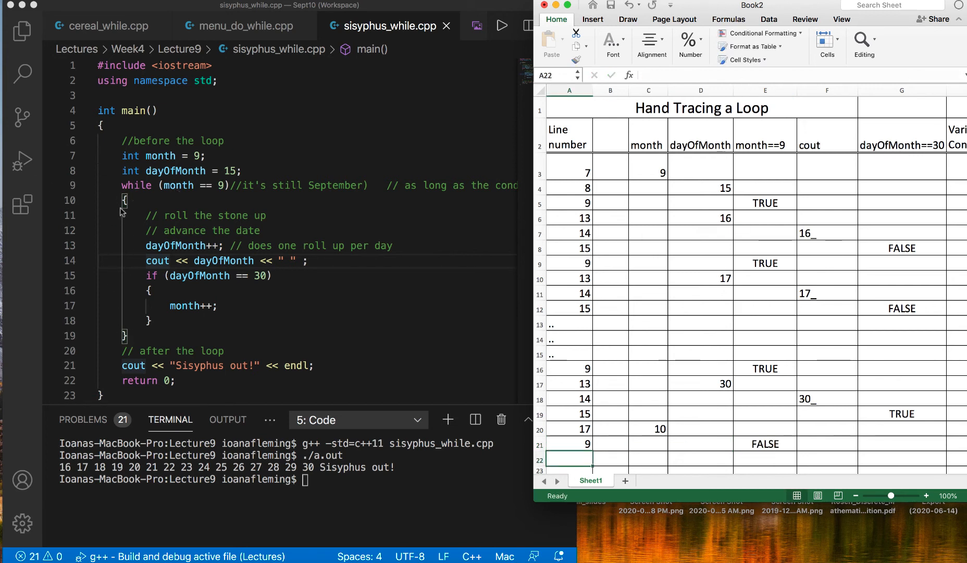
mouse_move(107, 321)
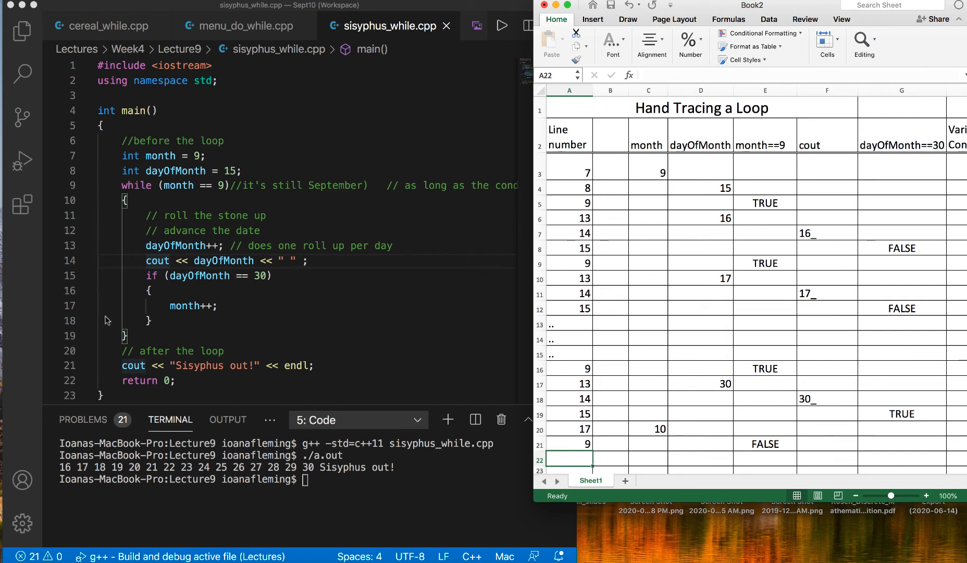
type("21")
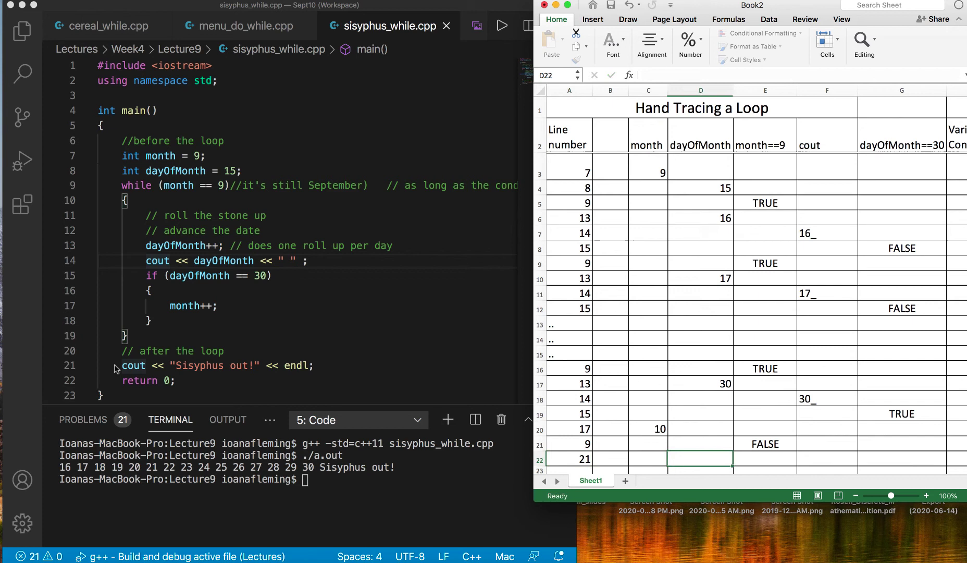
Record line 21 printing Sisyphus out! in the cout column
left_click(826, 459)
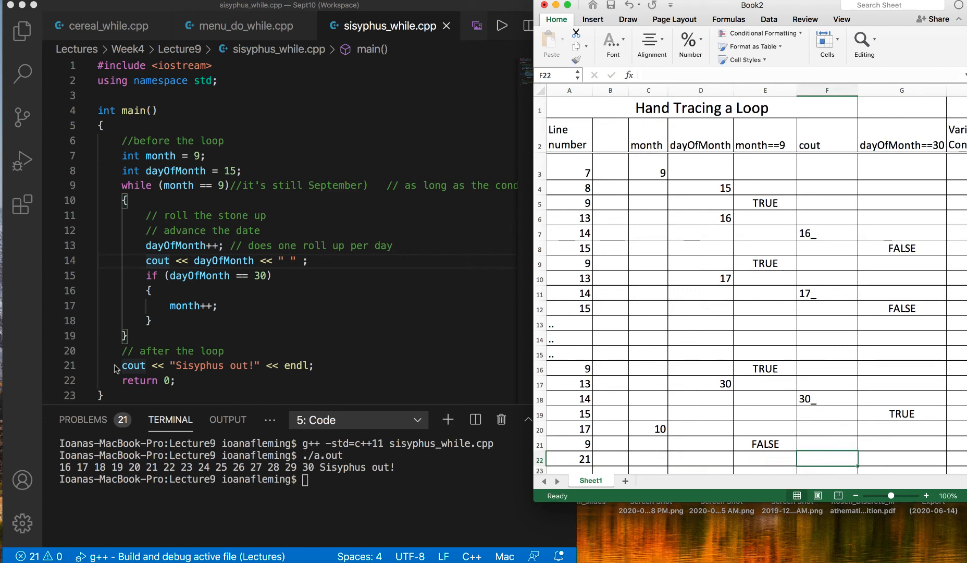
type("Sisyohus out!")
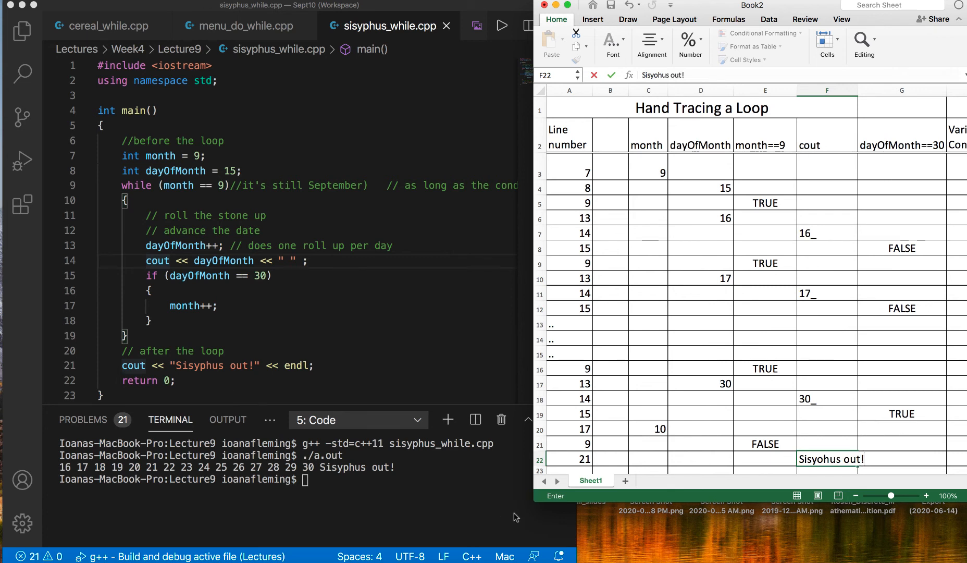
left_click(660, 75)
type("p")
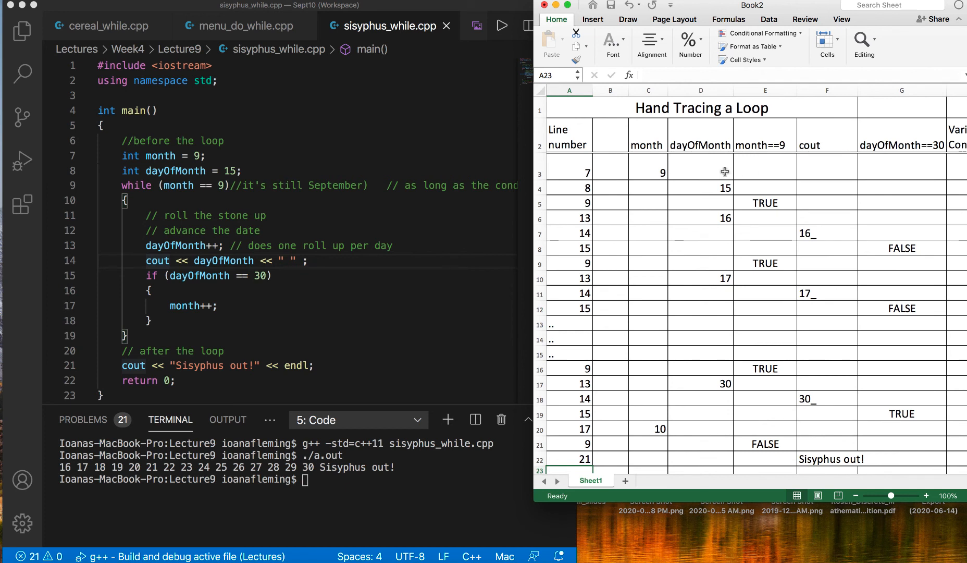
mouse_move(693, 263)
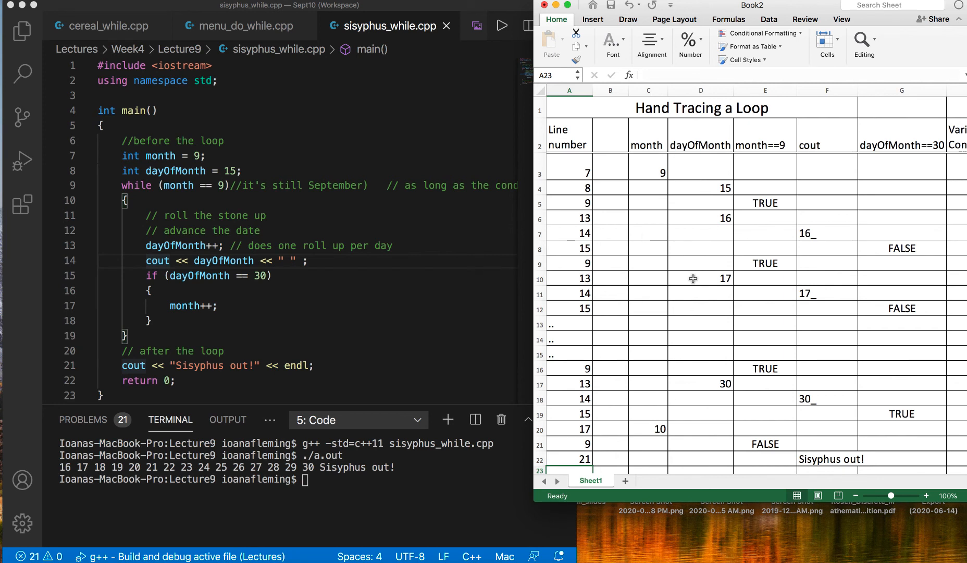
mouse_move(724, 286)
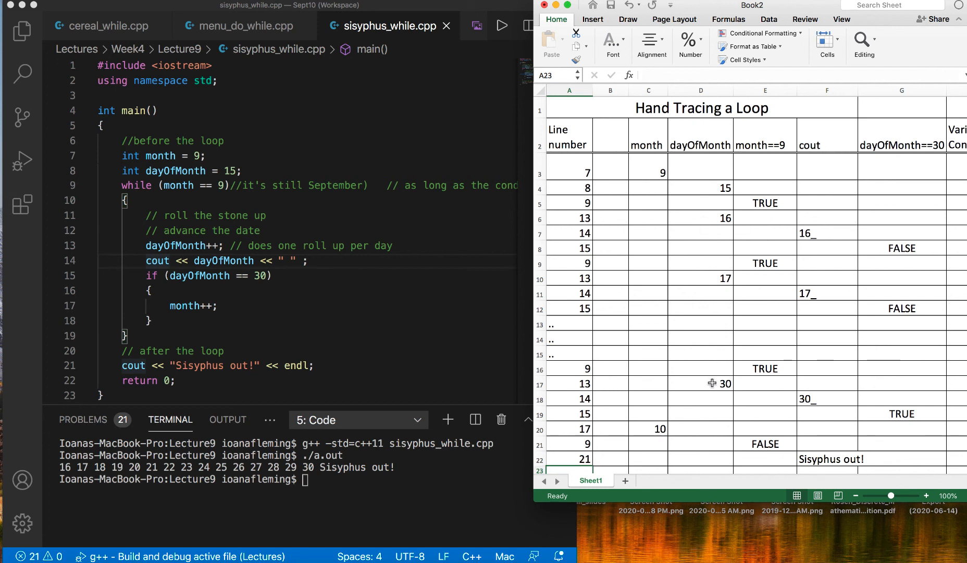
mouse_move(652, 436)
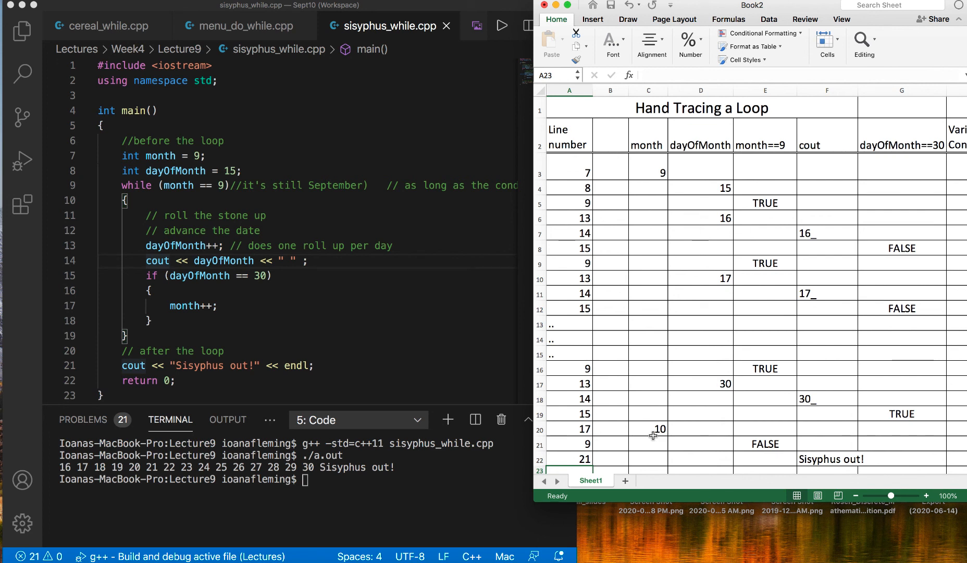
mouse_move(647, 412)
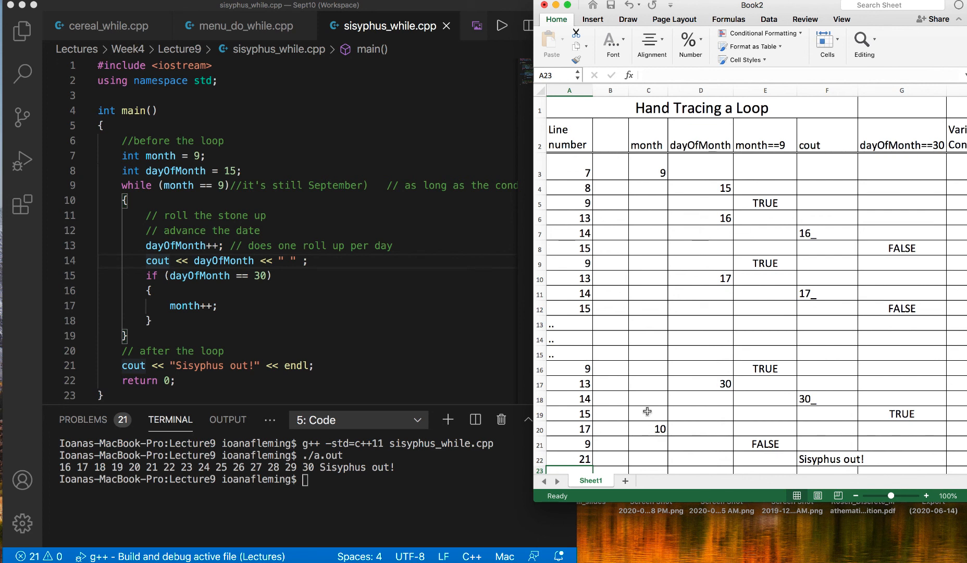
mouse_move(499, 338)
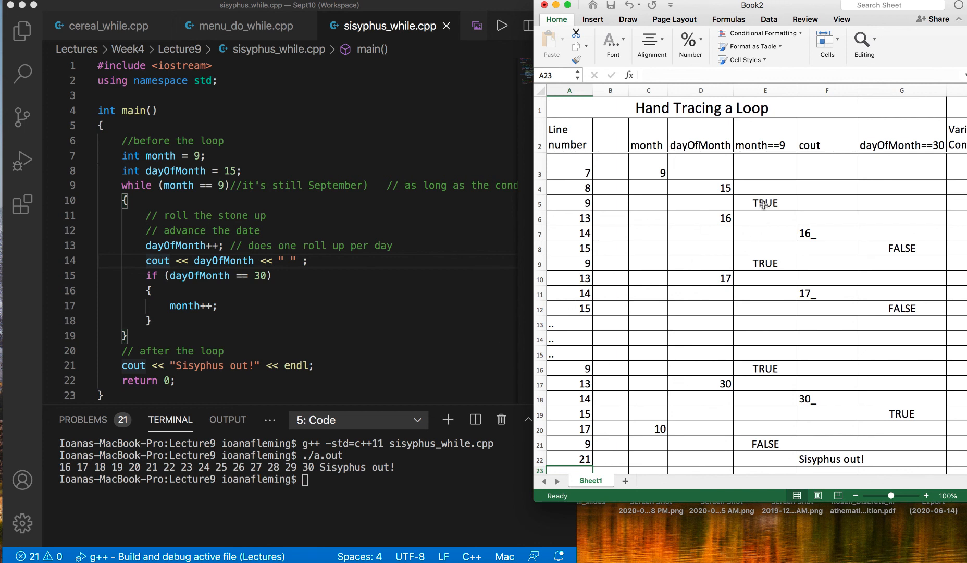
mouse_move(761, 345)
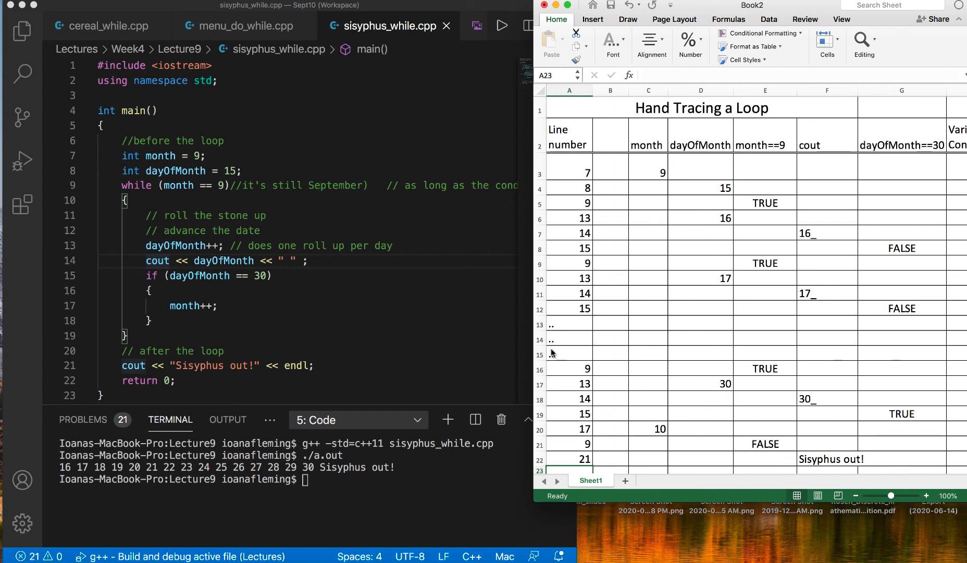
mouse_move(162, 332)
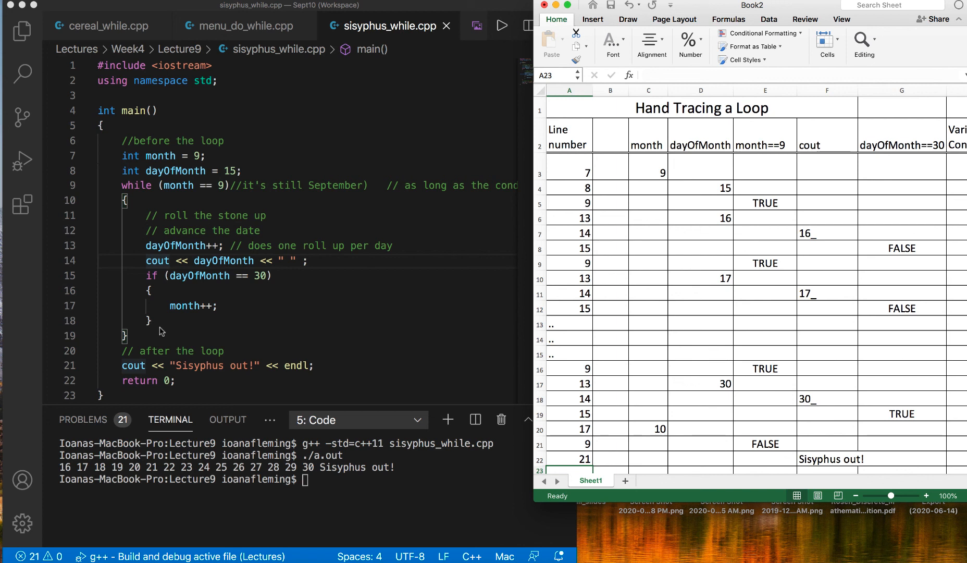
mouse_move(193, 200)
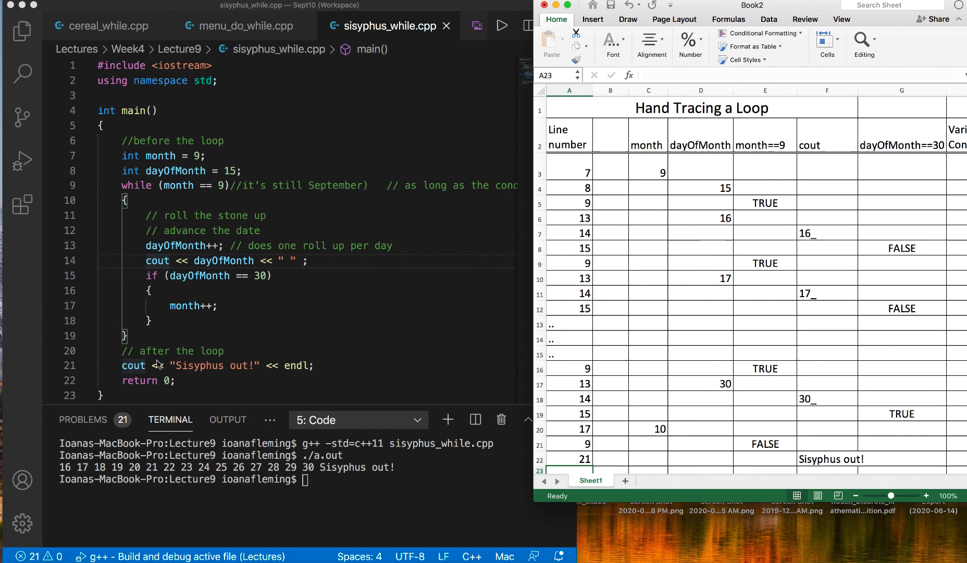
mouse_move(363, 373)
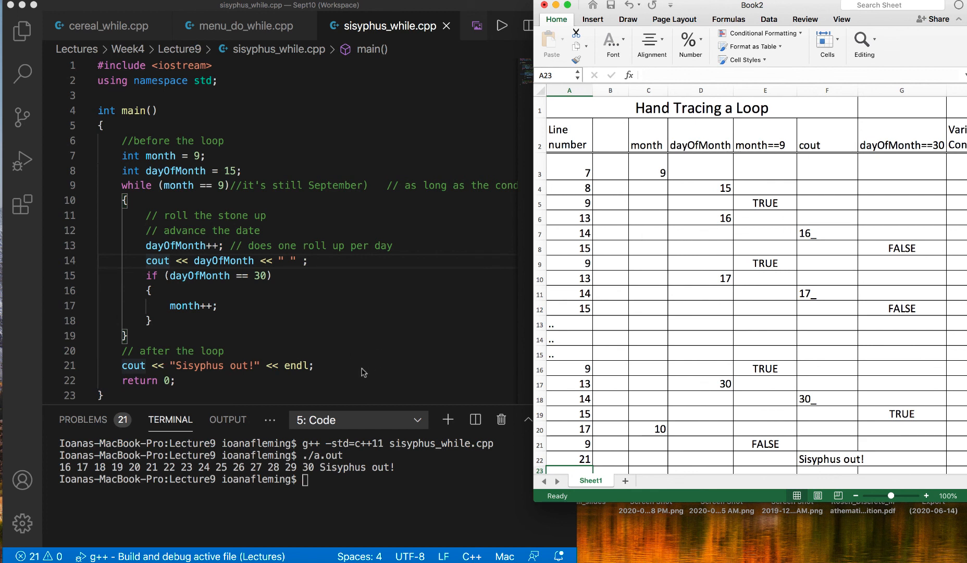
mouse_move(604, 109)
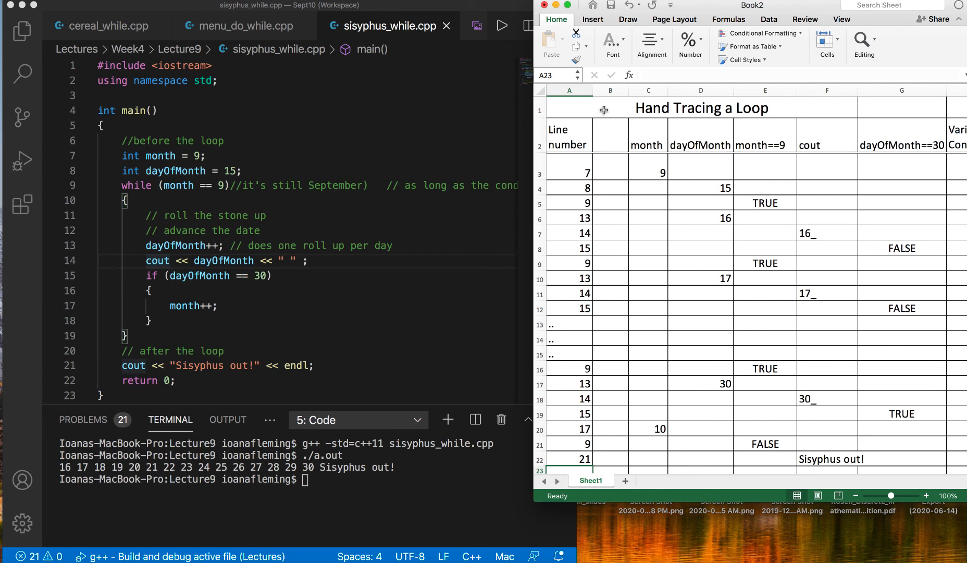